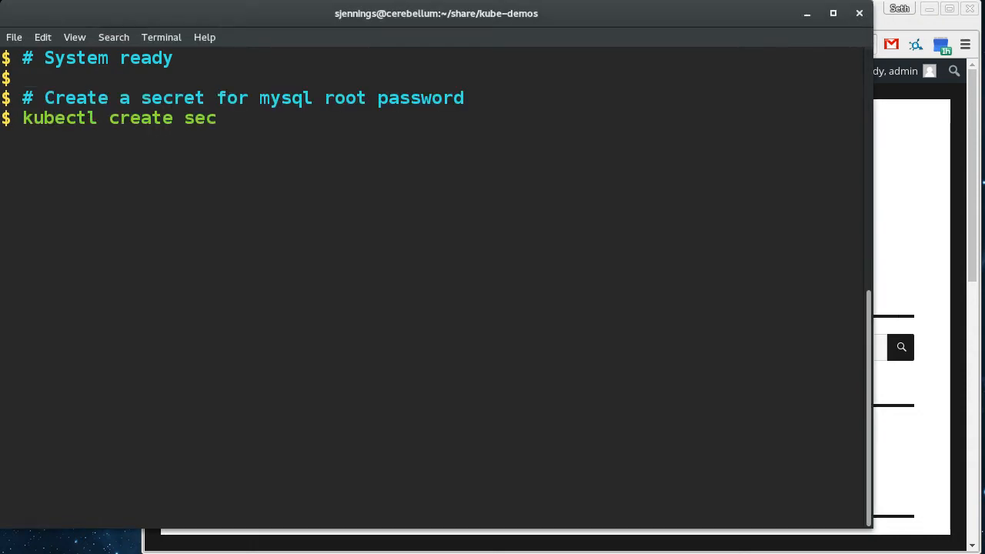
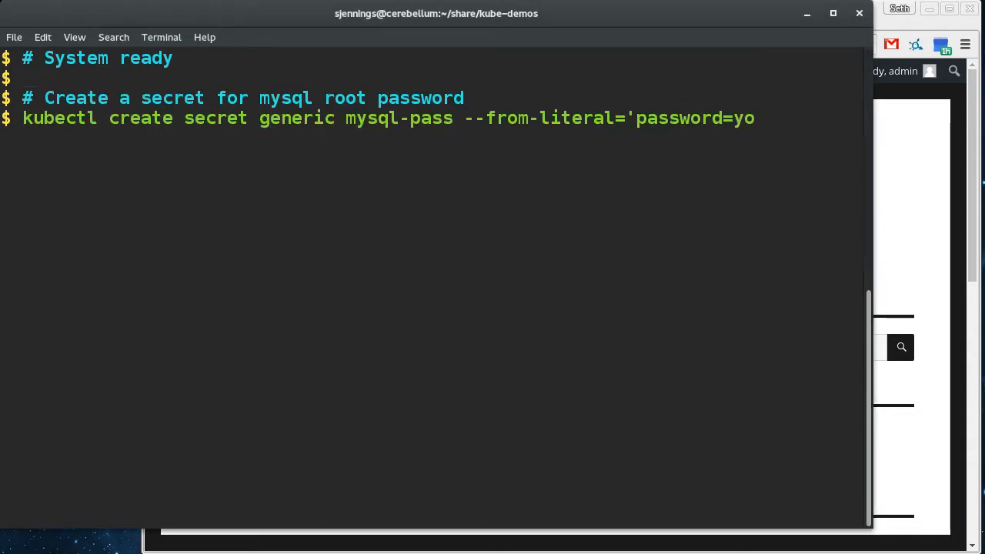
Step: Create the mysql-pass secret, then the wordpress-mysql deployment from resources/mysql/deployment.yaml
key("Return")
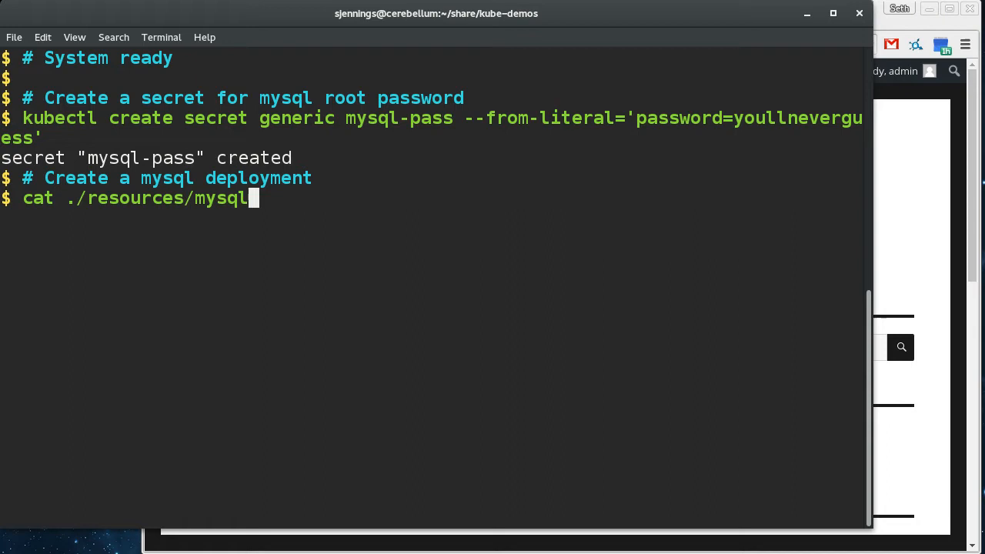
key("Return")
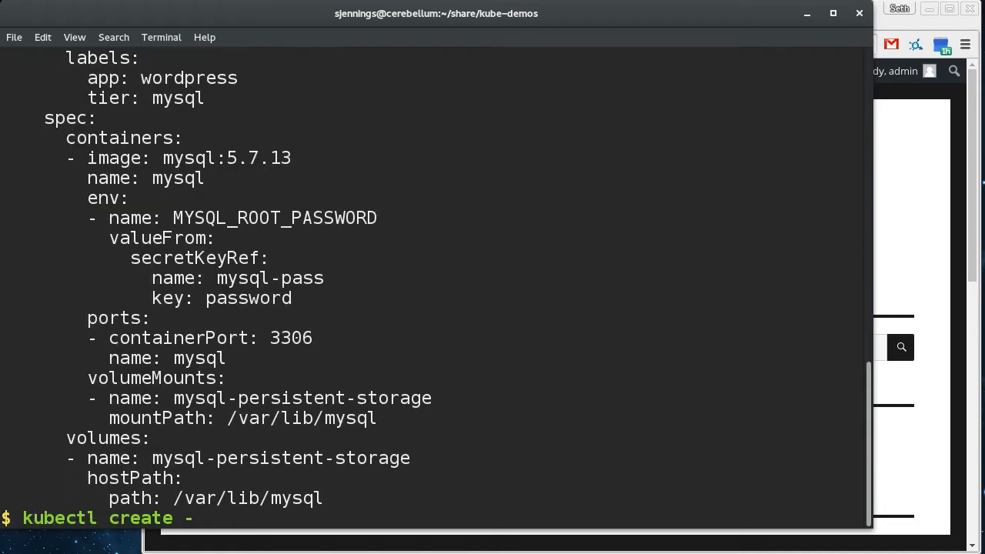
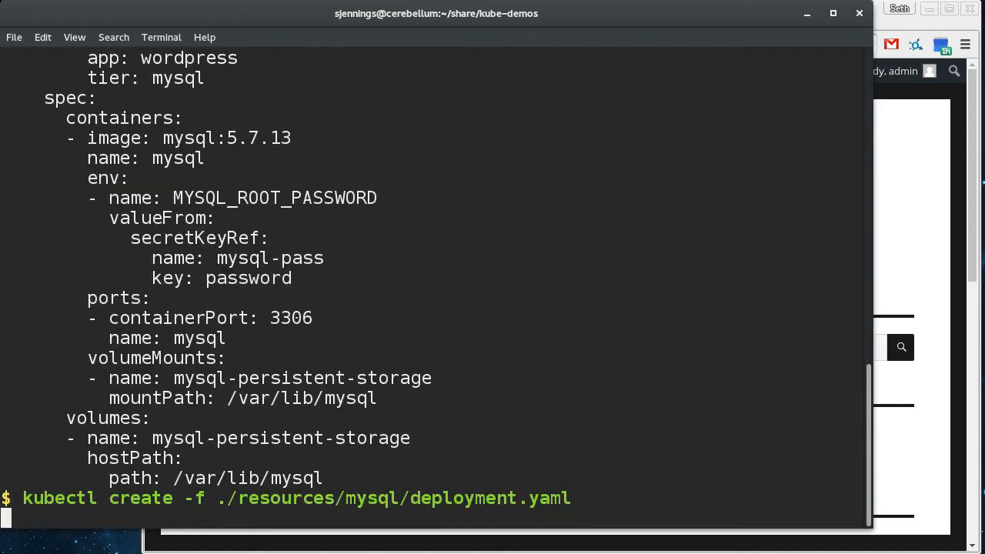
key("Return")
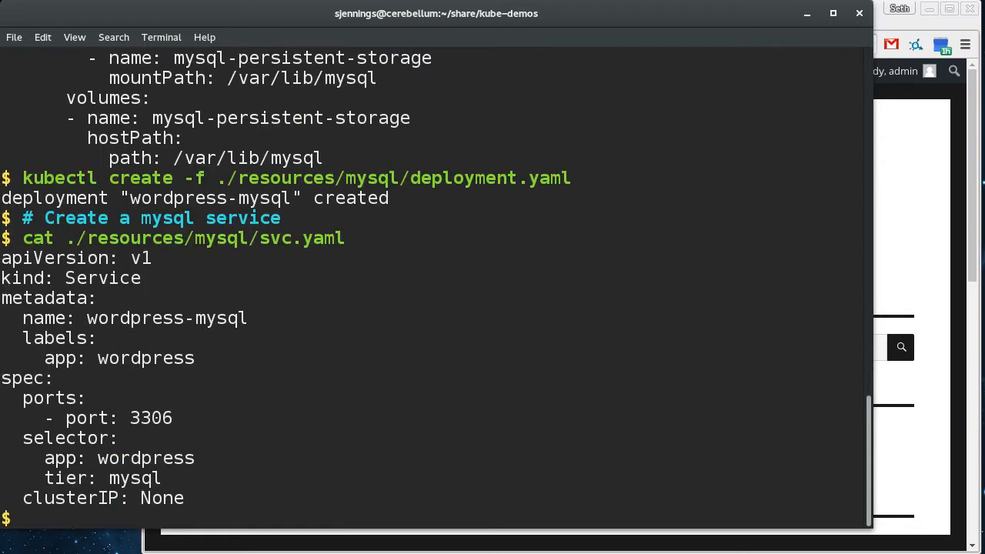
Step: Create resources from mysql/svc.yaml, wordpress/deployment.yaml and wordpress/svc.yaml with kubectl create -f
type("kubectl create -f ./resources/mysql/svc.yaml")
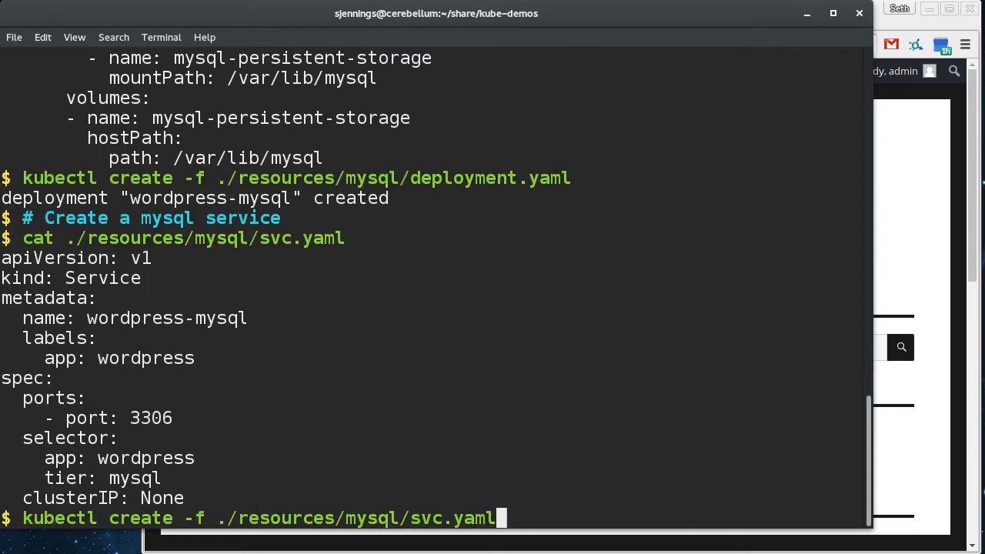
key("Return")
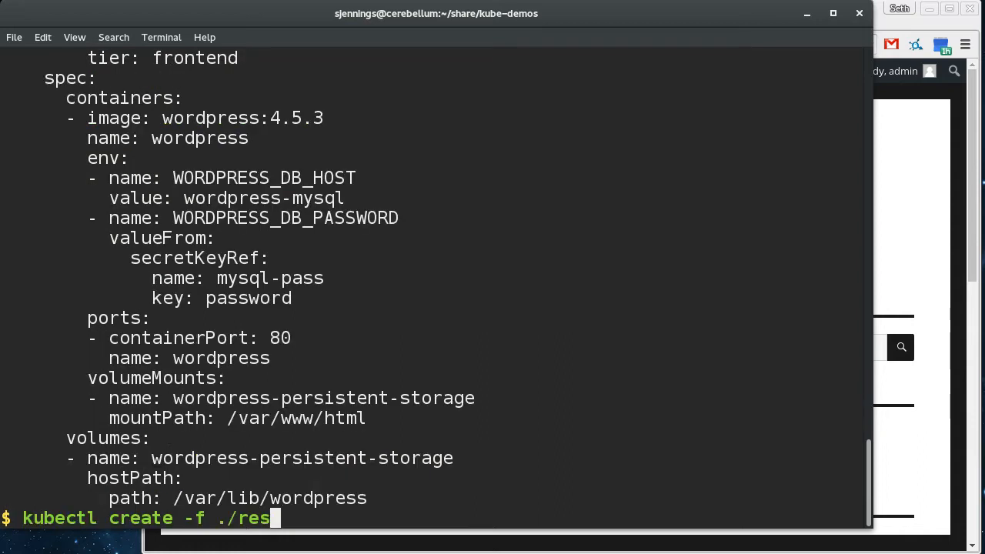
type("ources/wordpress/deployment.yaml")
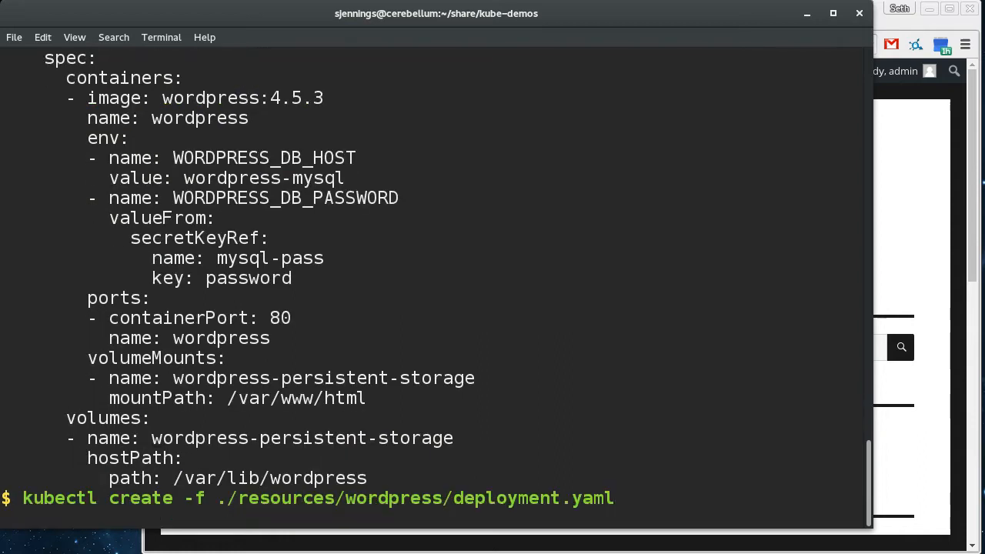
key("Return")
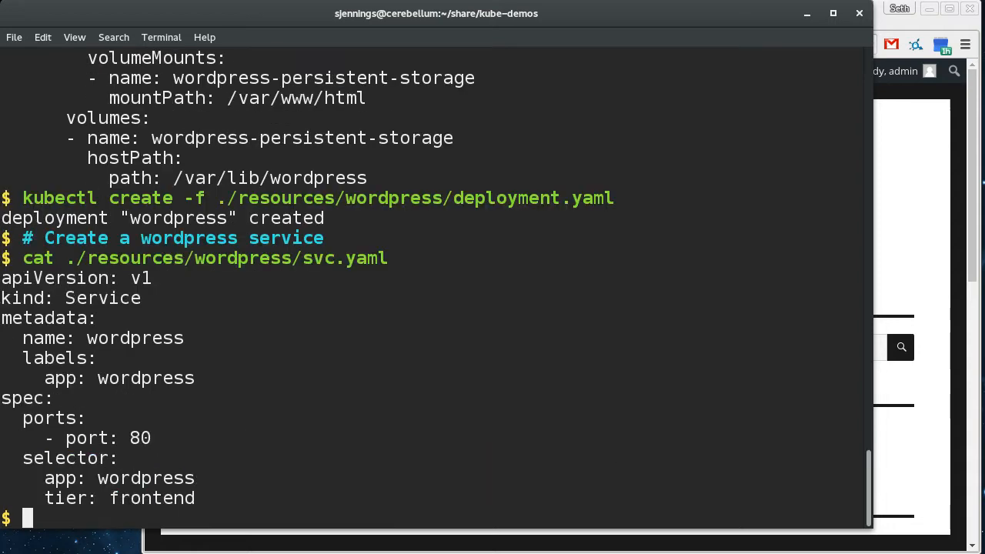
type("kubectl create -f ./resources/wordpress/svc.yaml")
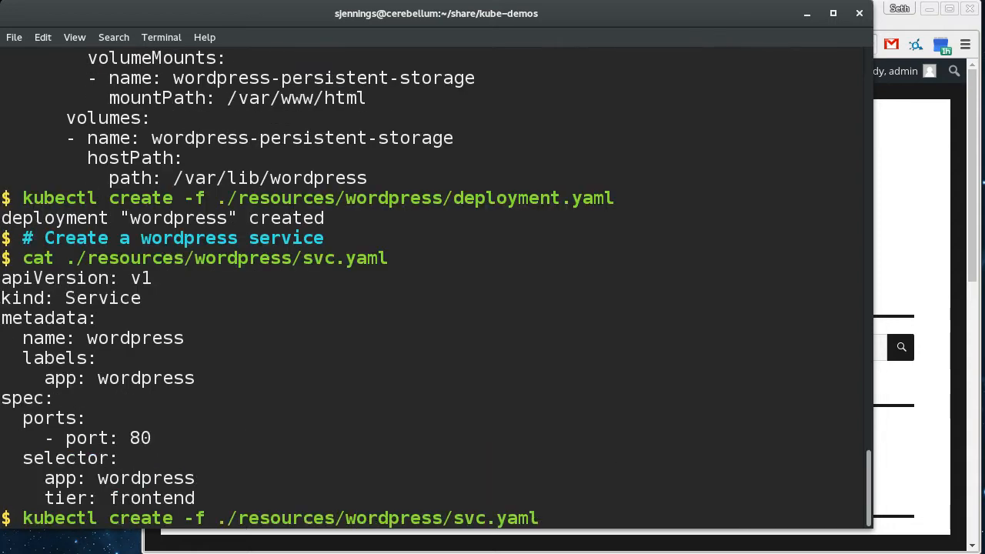
key("Return")
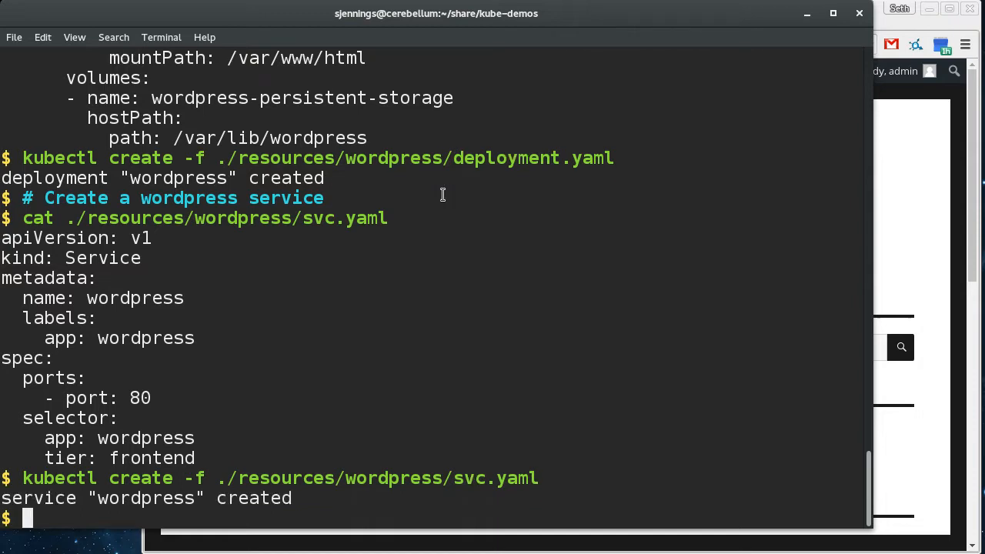
mouse_move(71, 394)
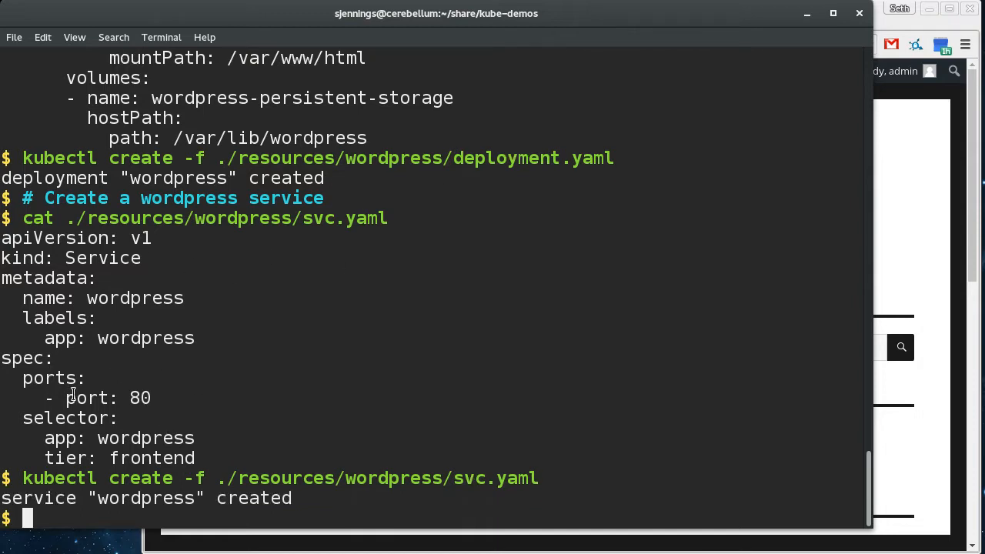
mouse_move(192, 405)
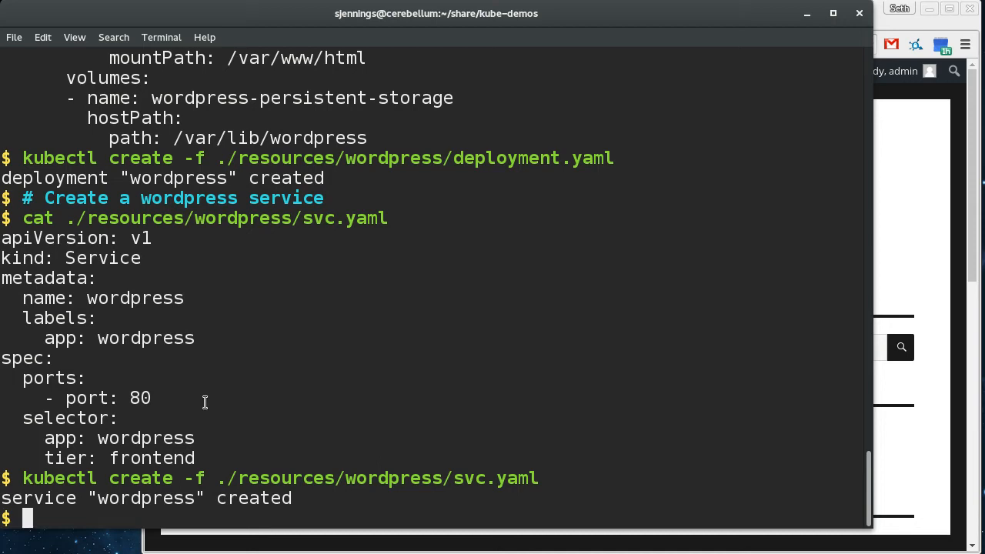
mouse_move(265, 401)
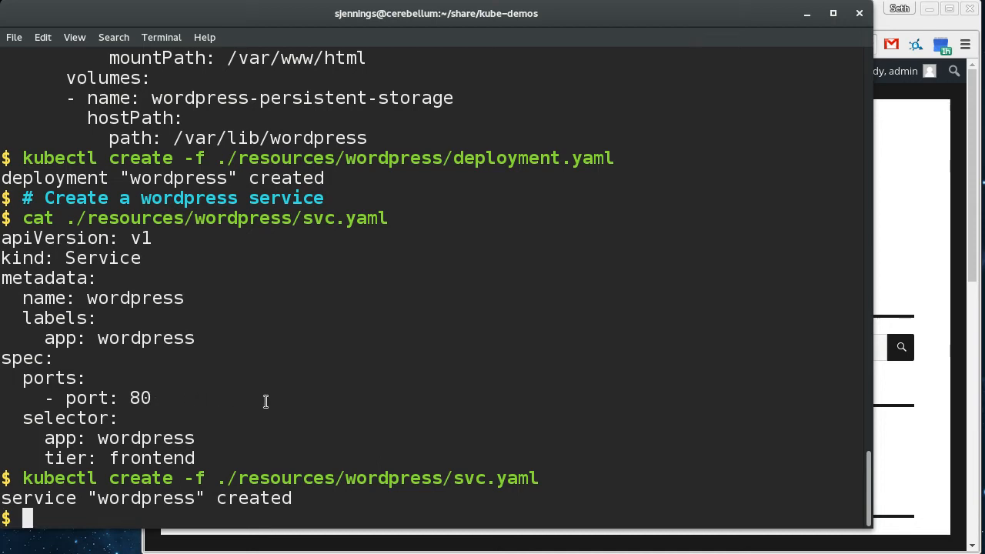
type("kubectl create sec")
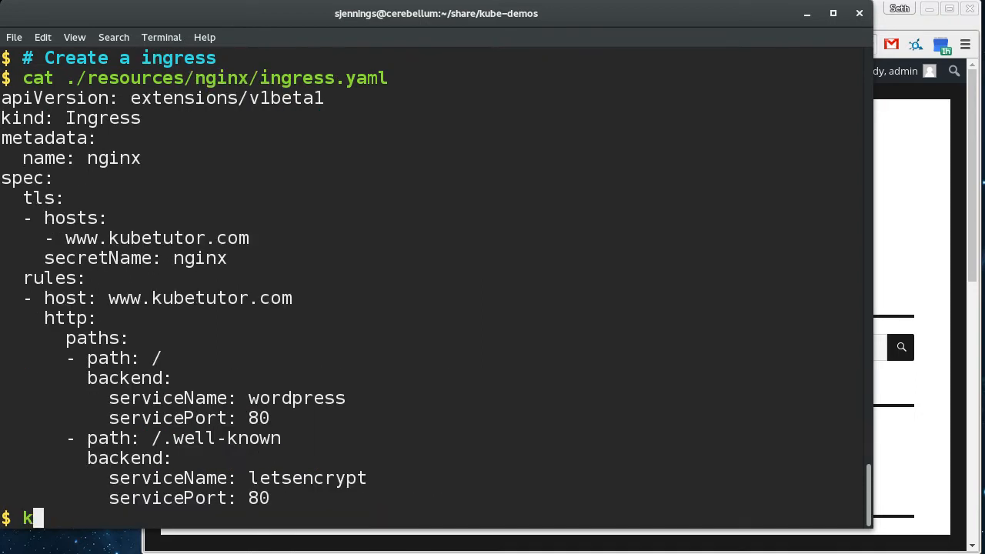
Step: Create the ingress from nginx/ingress.yaml, highlighting its TLS secret, host and / and /.well-known paths
type("ubectl create -f ./resources/nginx/ingress.yaml")
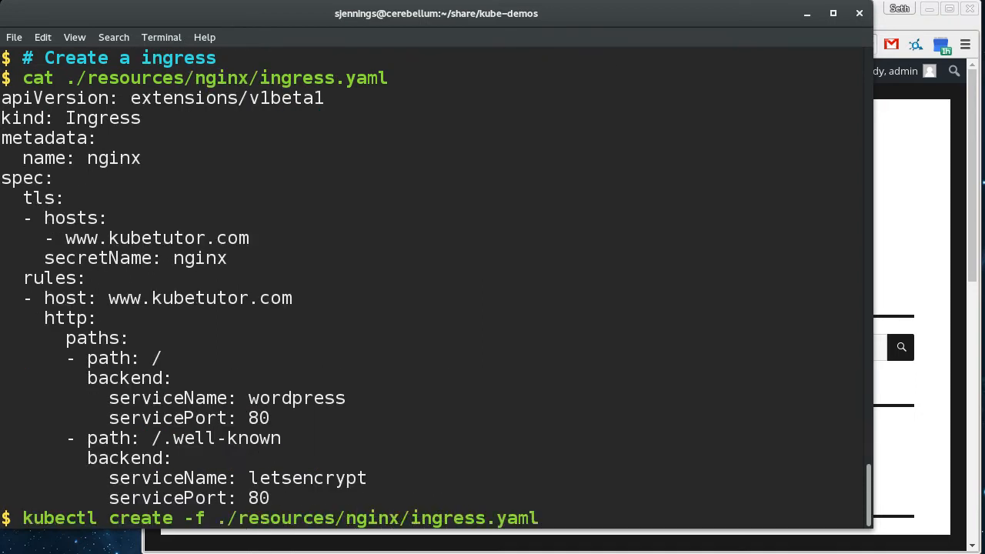
key("Return")
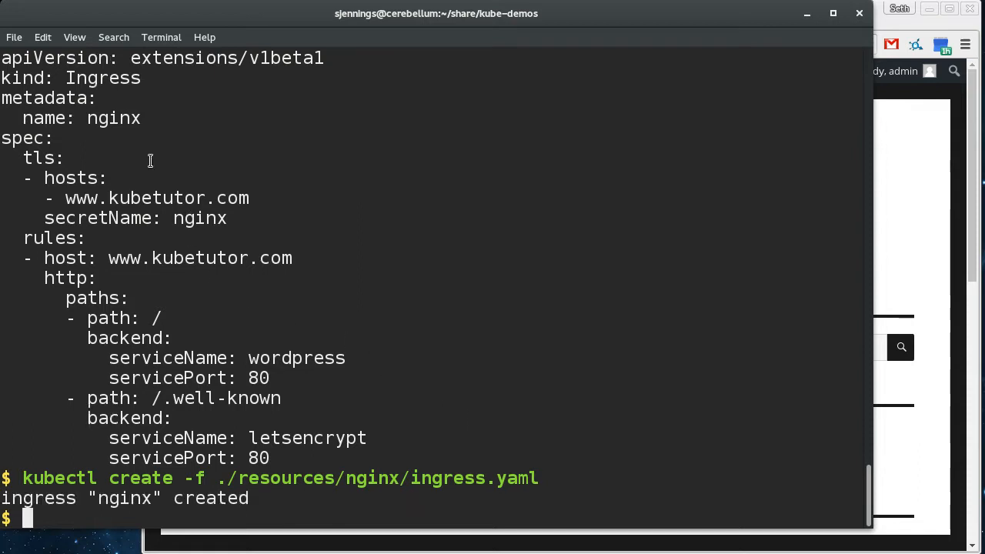
mouse_move(81, 160)
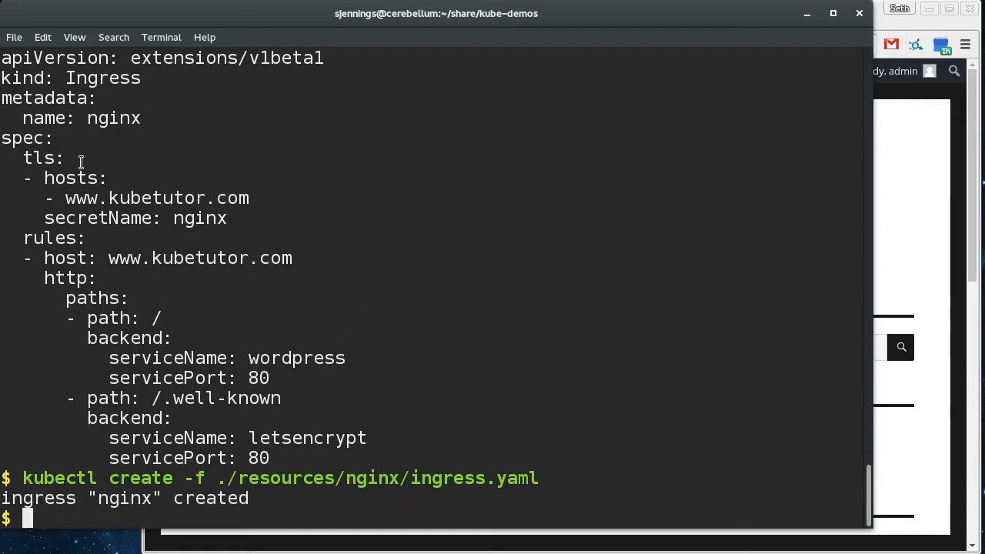
double_click(37, 158)
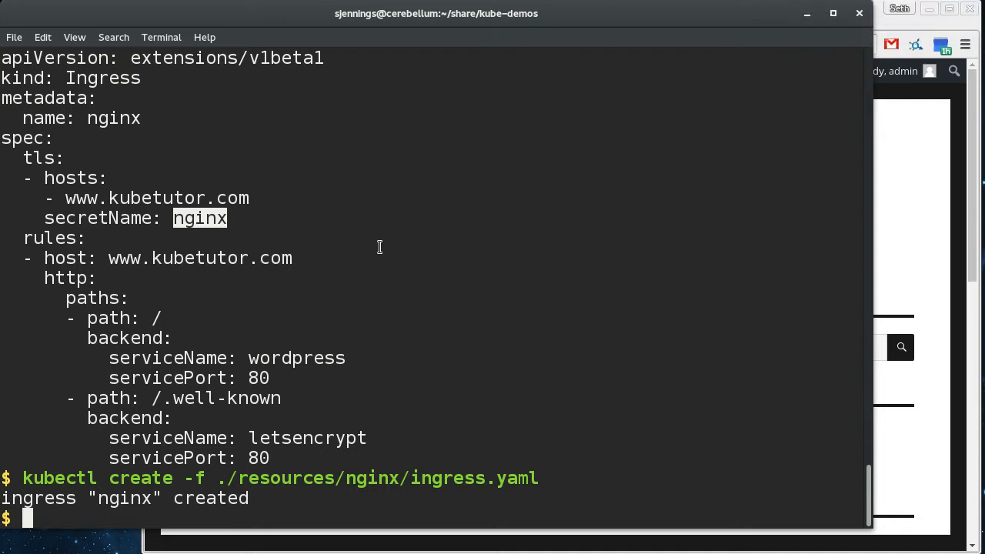
double_click(38, 157)
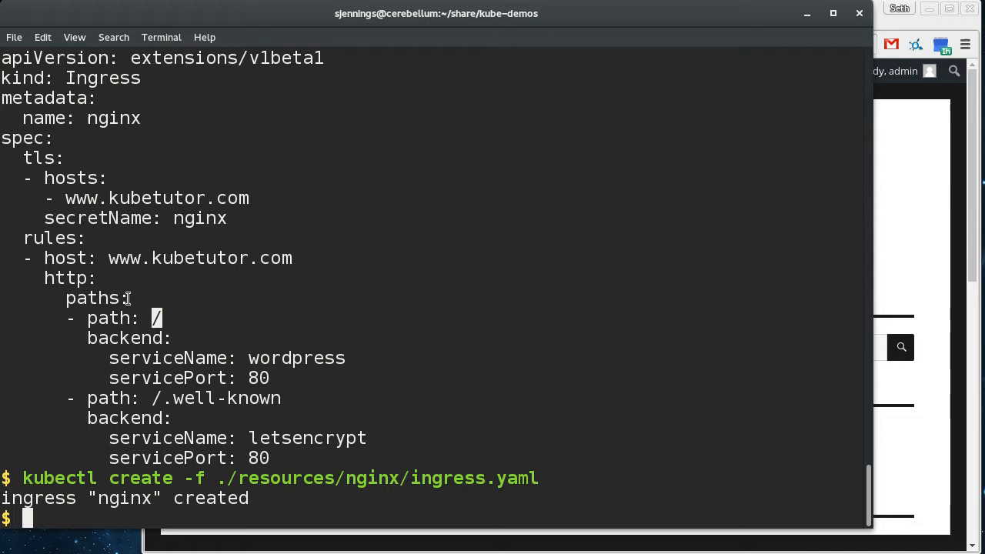
mouse_move(163, 258)
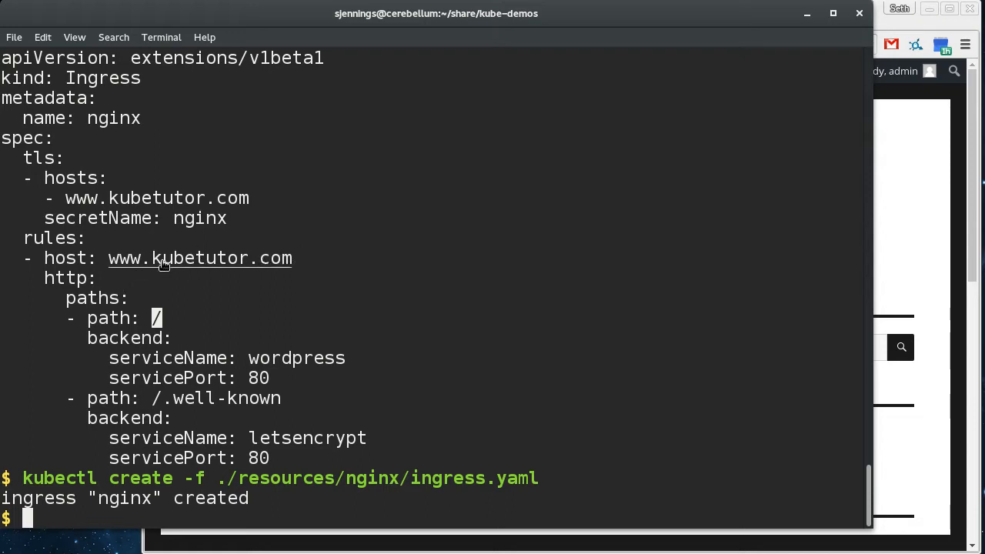
double_click(296, 358)
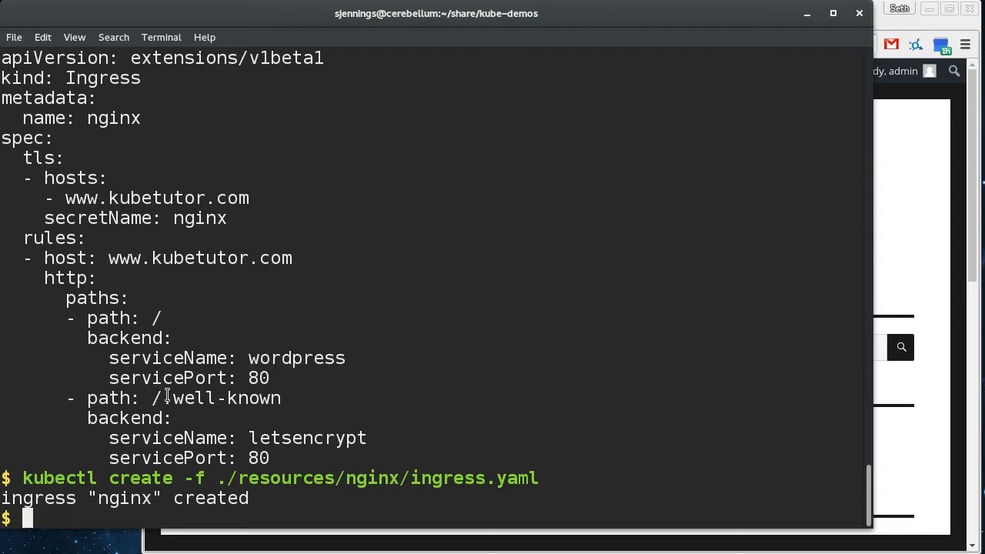
double_click(215, 398)
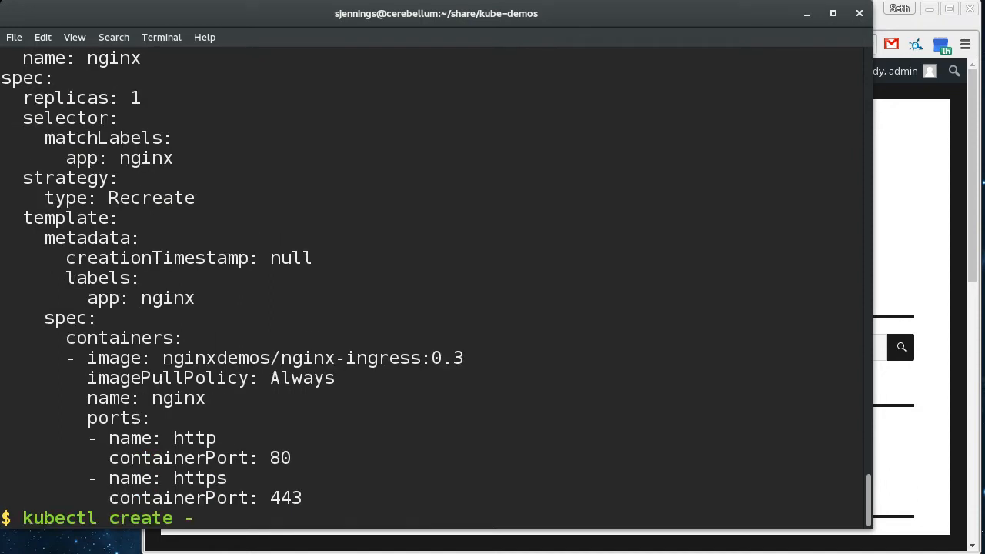
Step: Create the nginx controller deployment and NodePort service from nginx/deployment.yaml and svc.yaml
type("f ./resources/nginx/deployment.yaml")
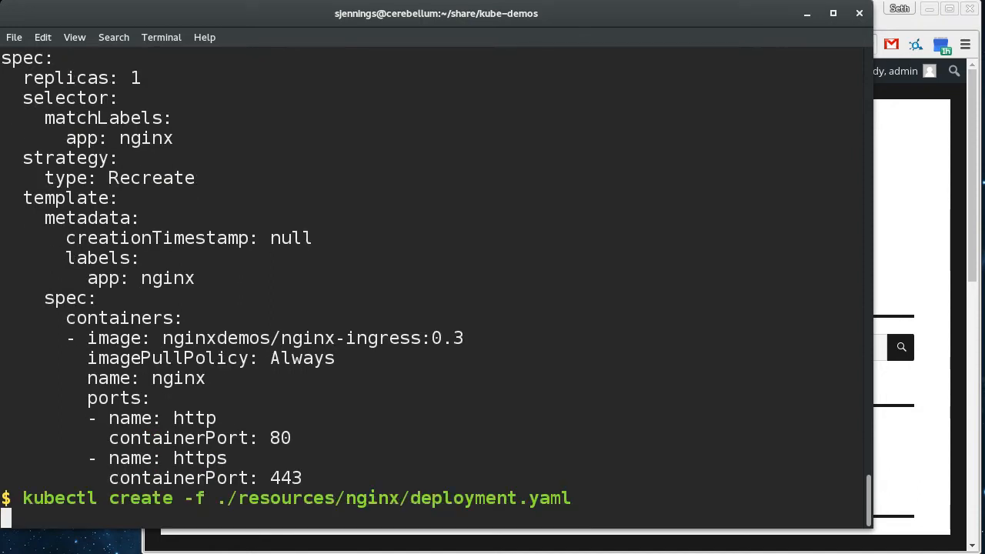
key("Return")
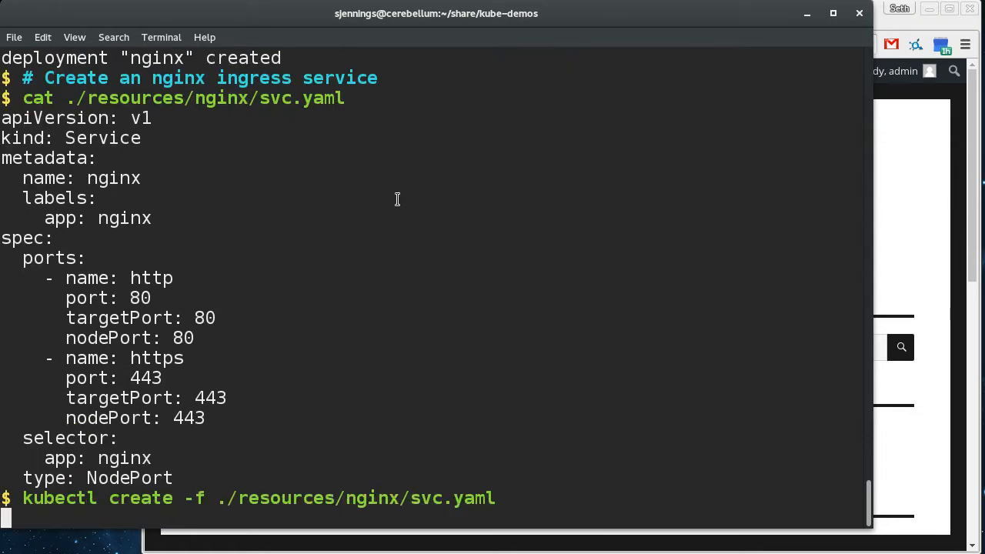
key("Return")
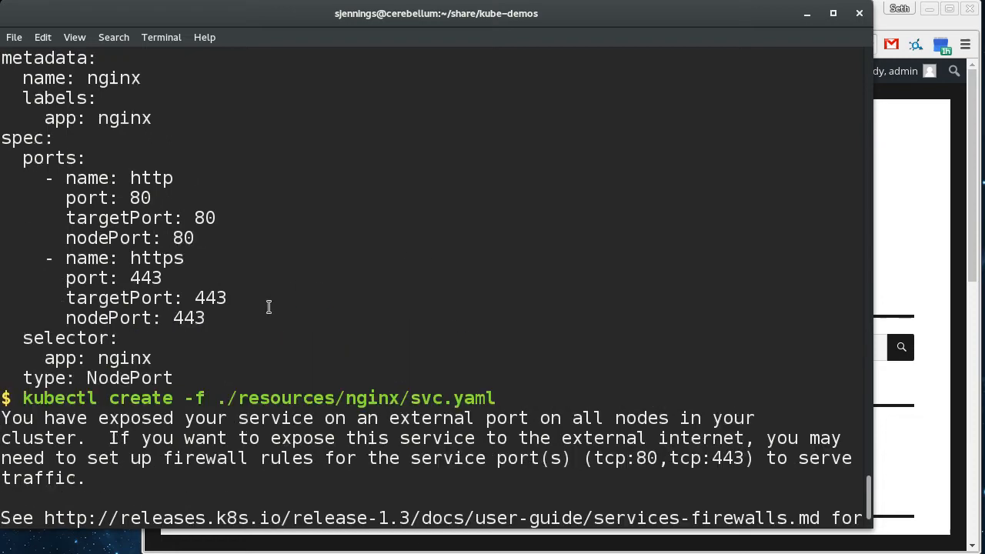
scroll("up", 3)
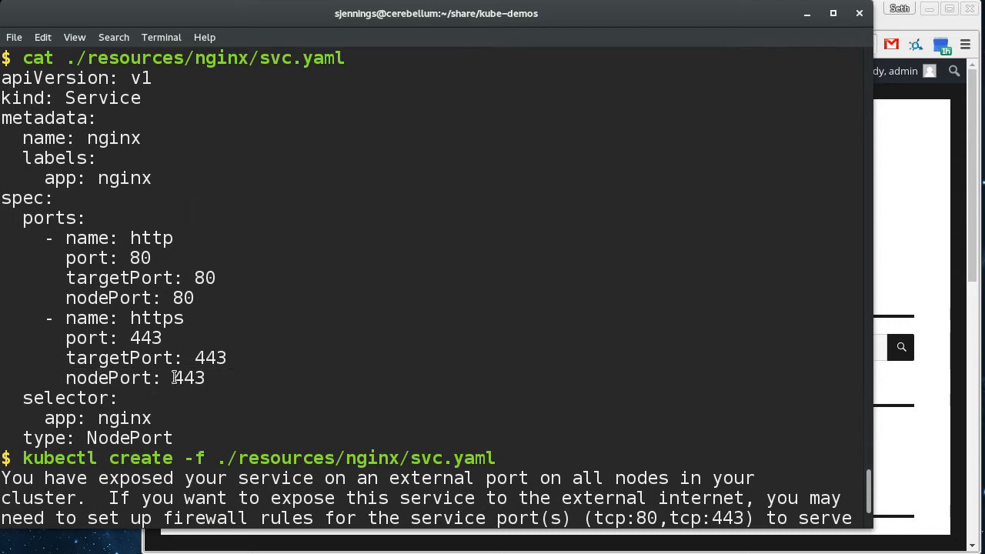
scroll("down", 3)
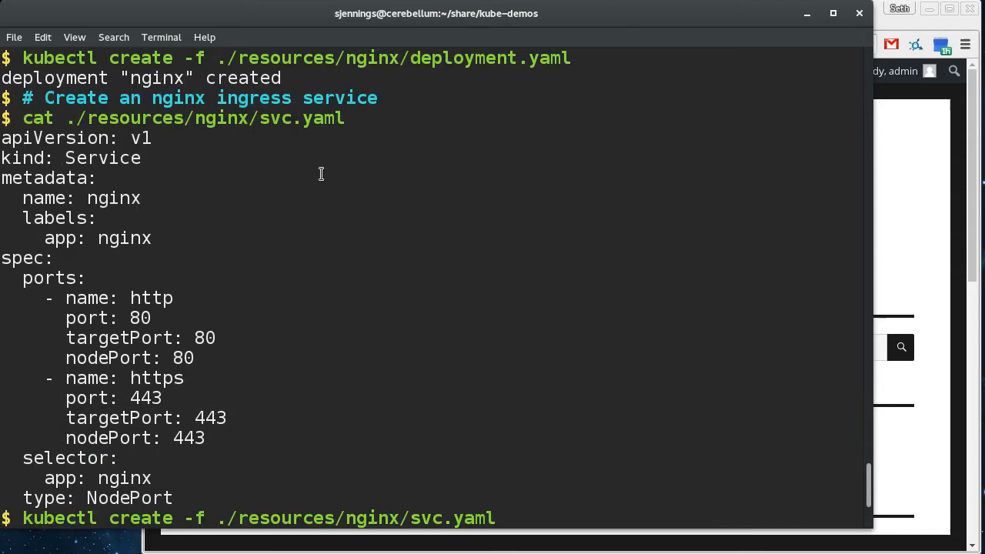
mouse_move(250, 161)
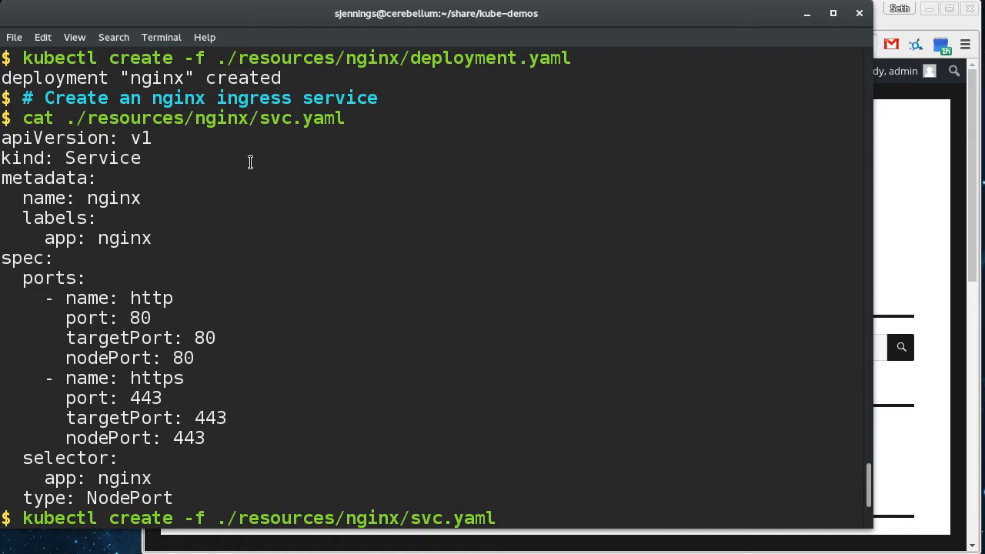
mouse_move(260, 376)
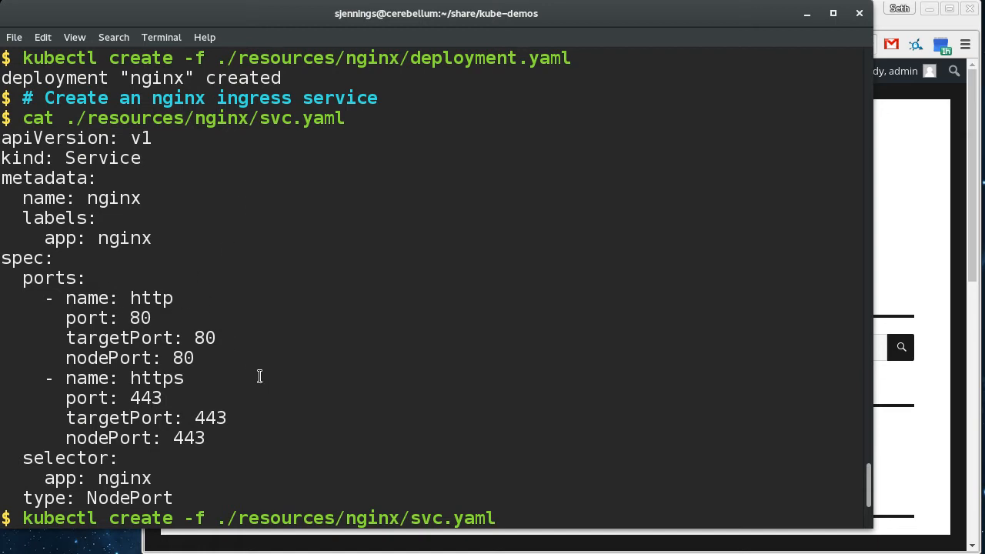
key("Return")
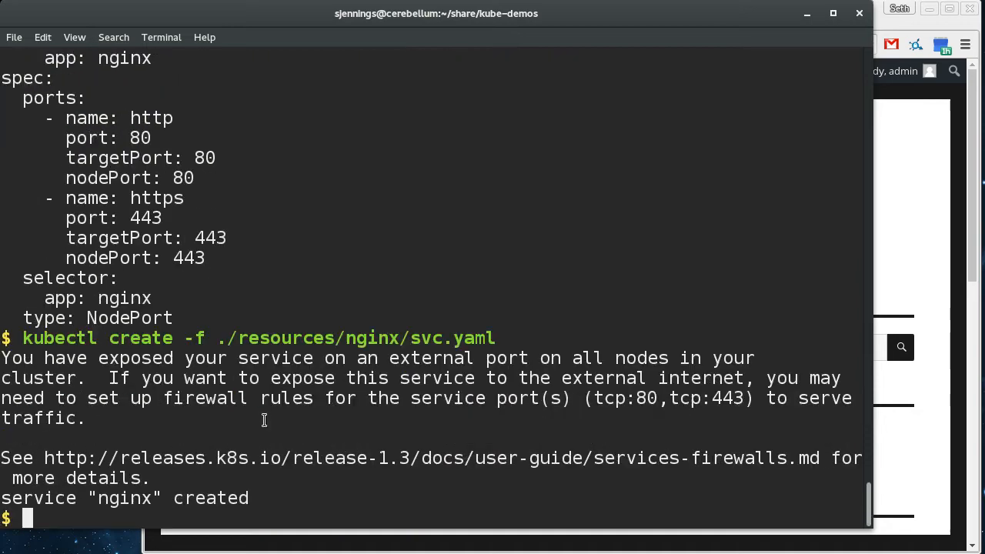
type("# Go to wordpress site")
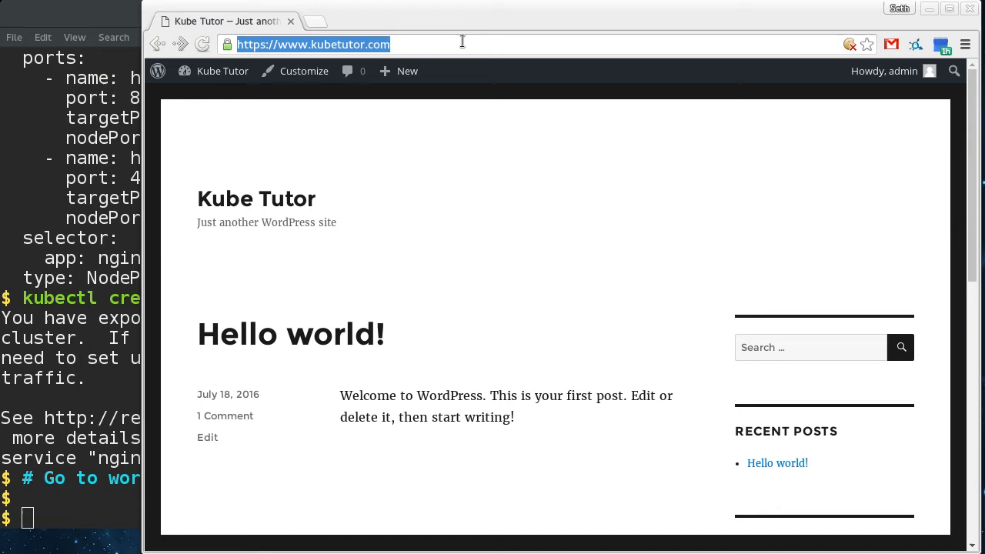
key("Return")
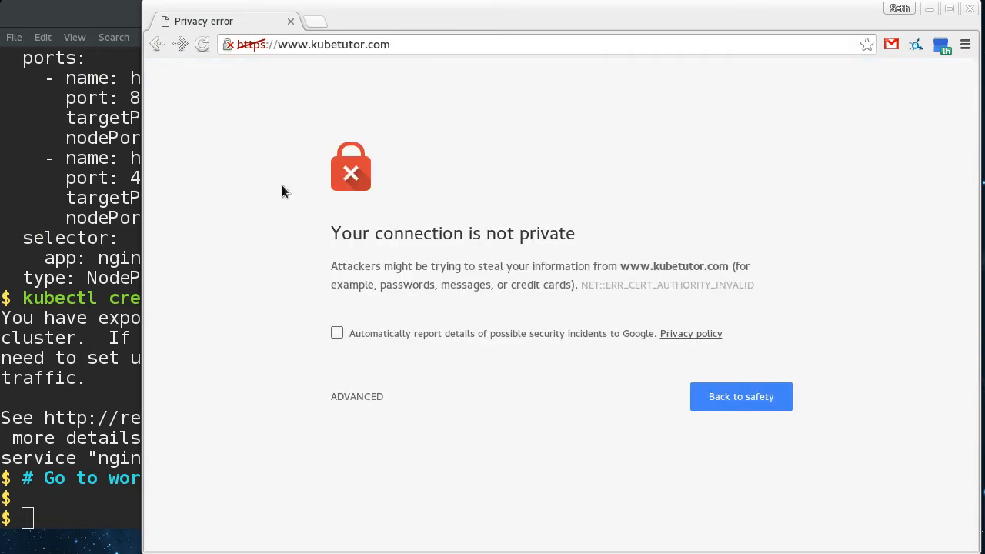
left_click(356, 396)
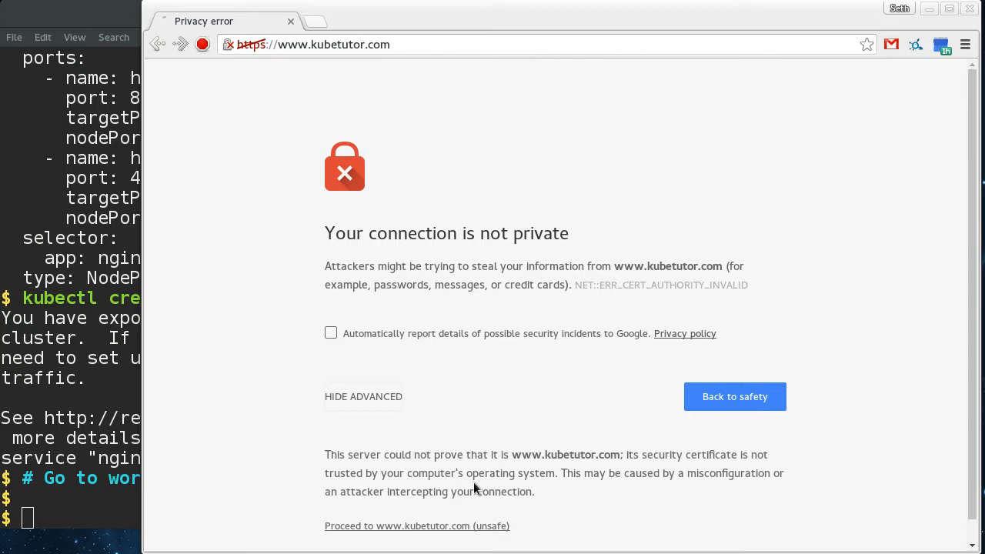
left_click(416, 525)
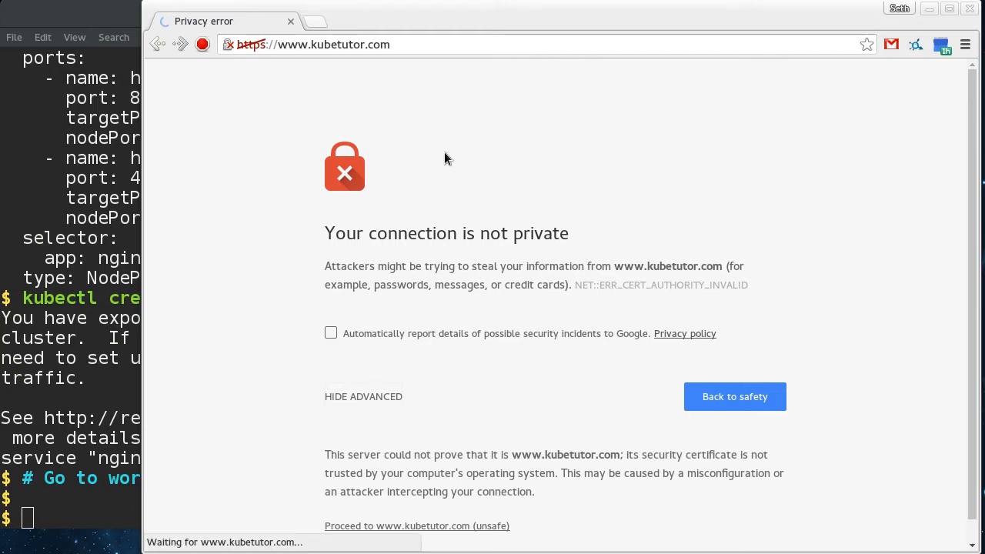
left_click(417, 525)
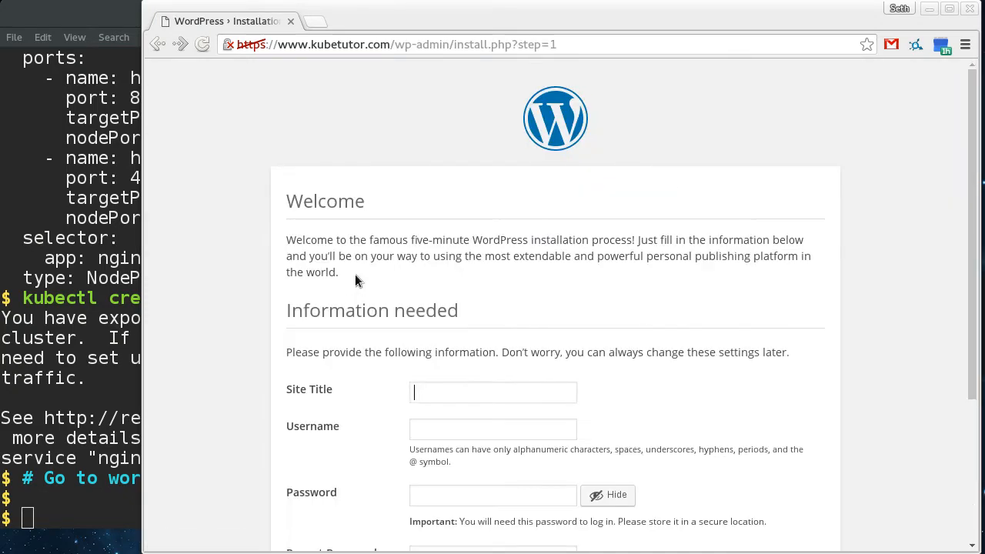
Step: Install WordPress with site title 'Kube Tutor', an admin username, password and email
scroll("down", 3)
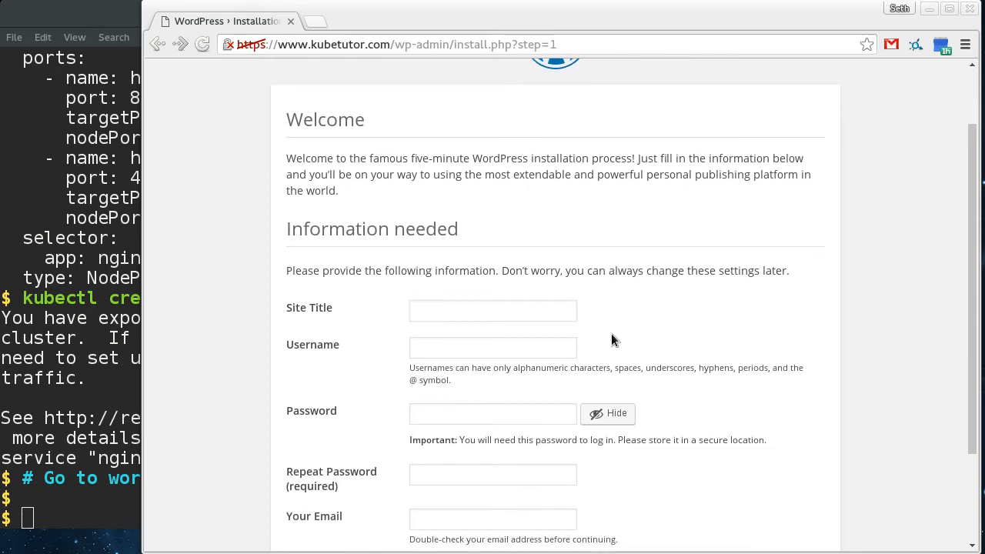
type("Kube Tu")
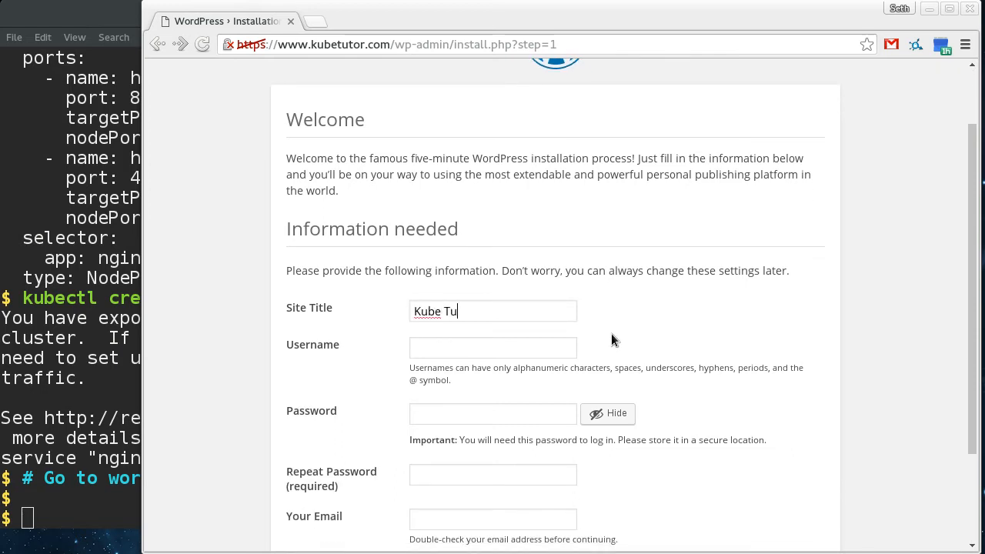
left_click(493, 347)
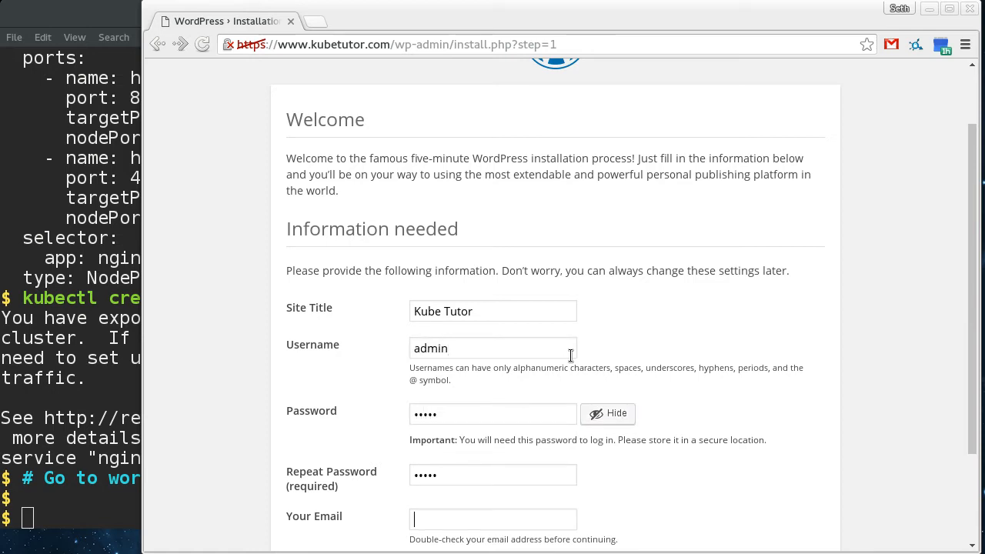
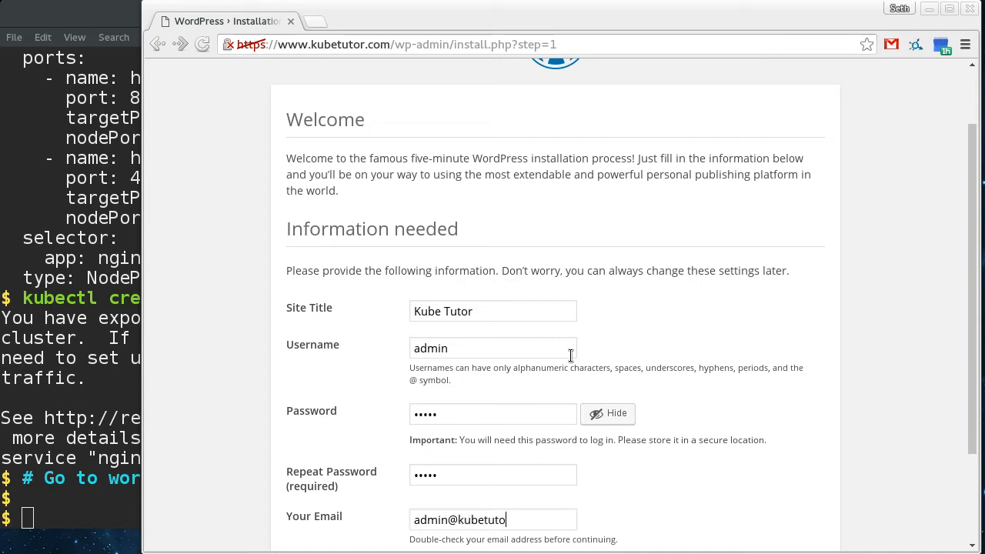
scroll("down", 3)
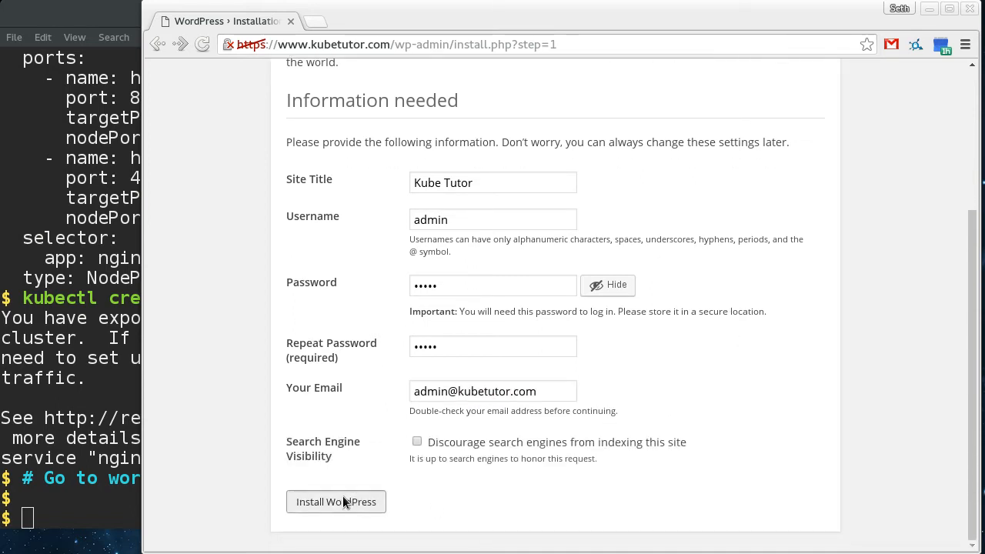
left_click(336, 502)
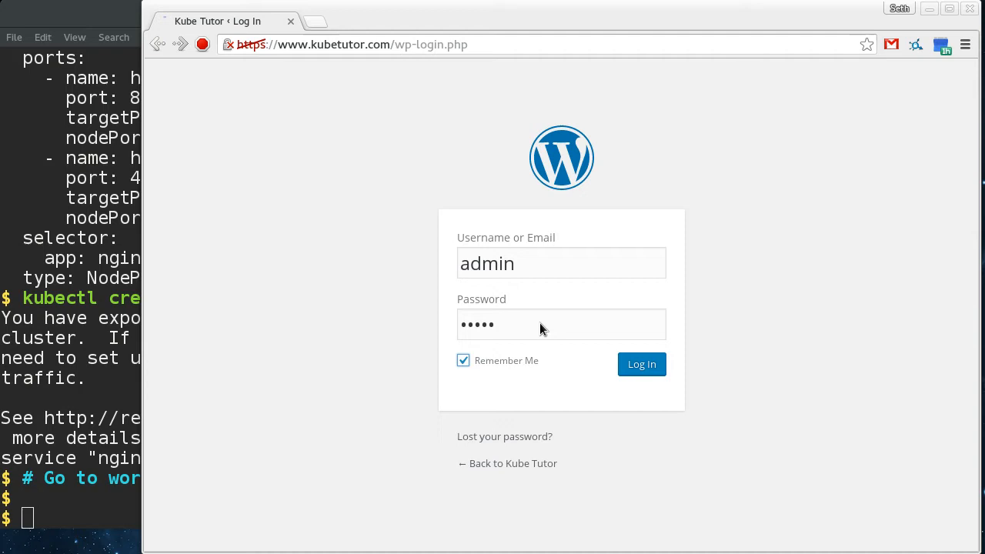
Step: Log in as admin and open the Kube Tutor front page from the admin bar
left_click(641, 364)
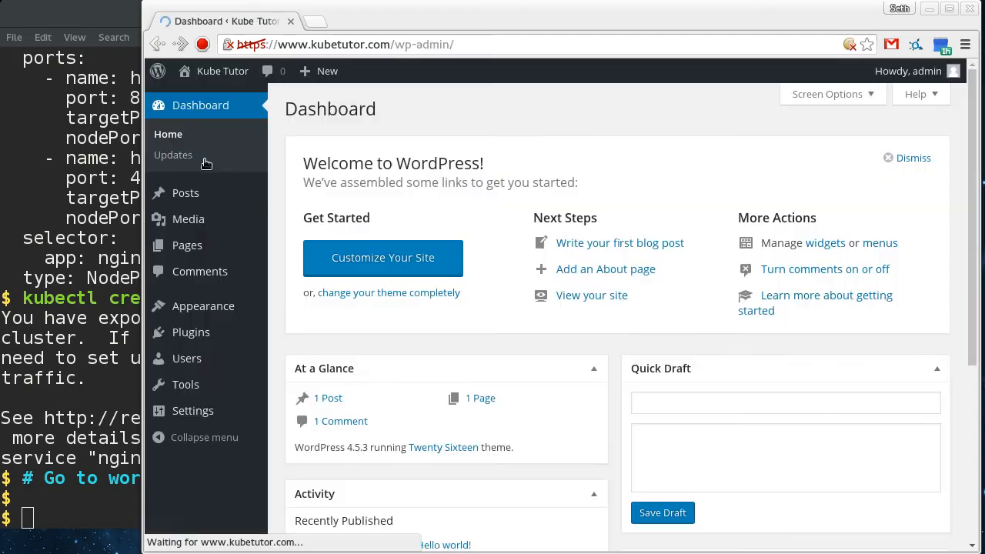
left_click(592, 295)
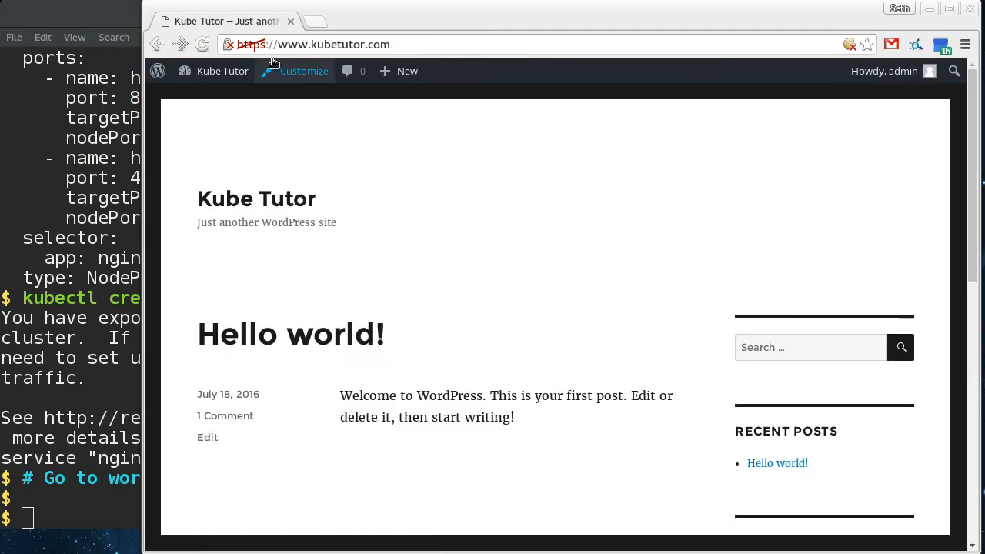
mouse_move(43, 37)
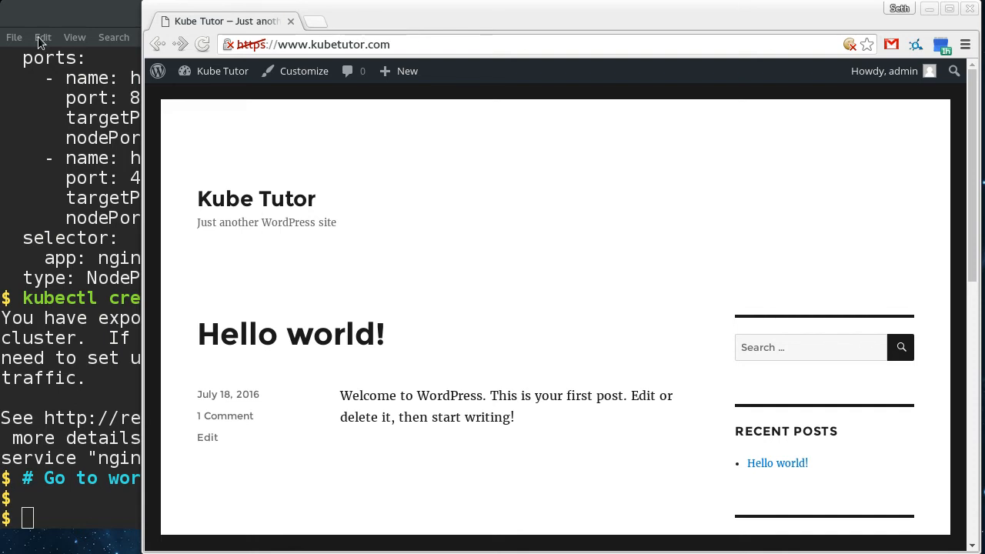
mouse_move(95, 16)
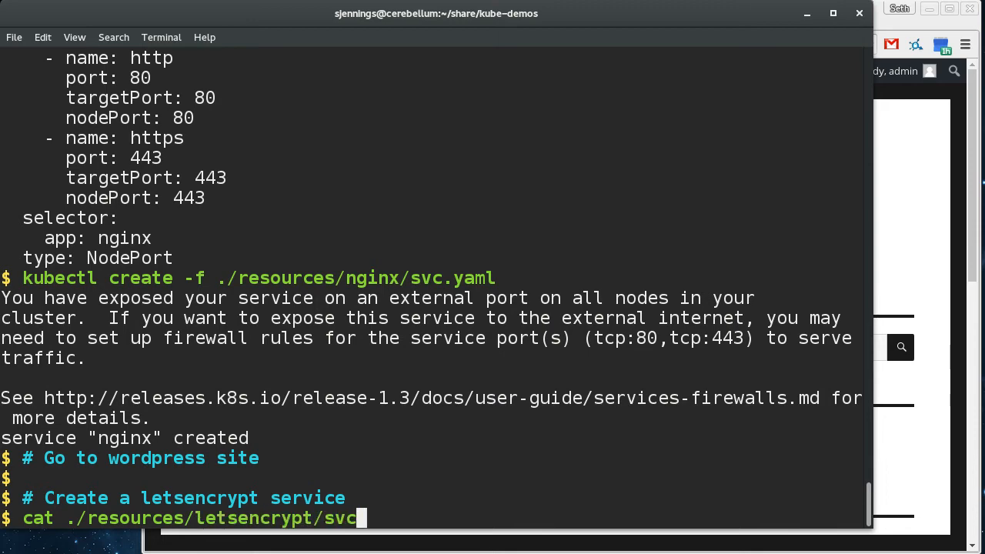
Step: Show letsencrypt/svc.yaml and create the service, which reports it already exists
key("Return")
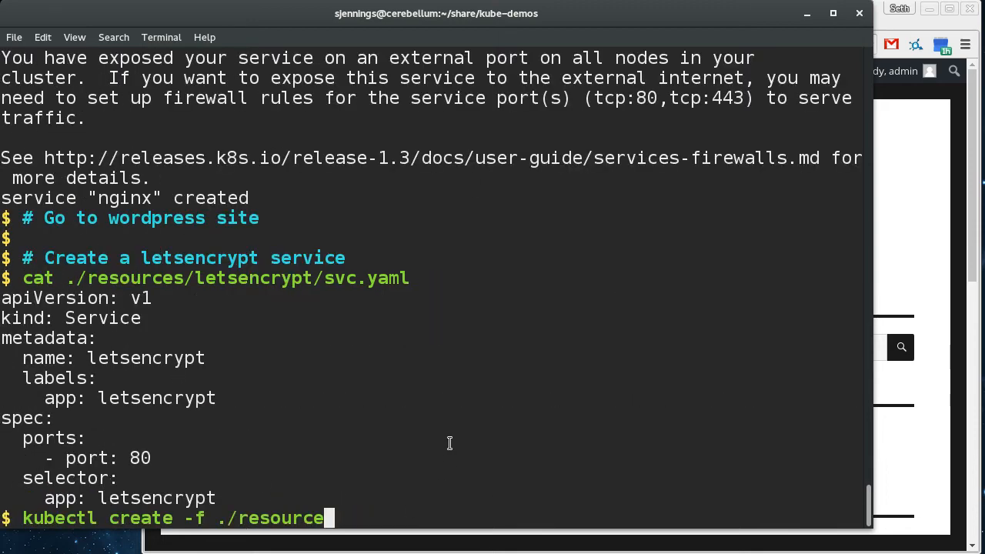
key("Return")
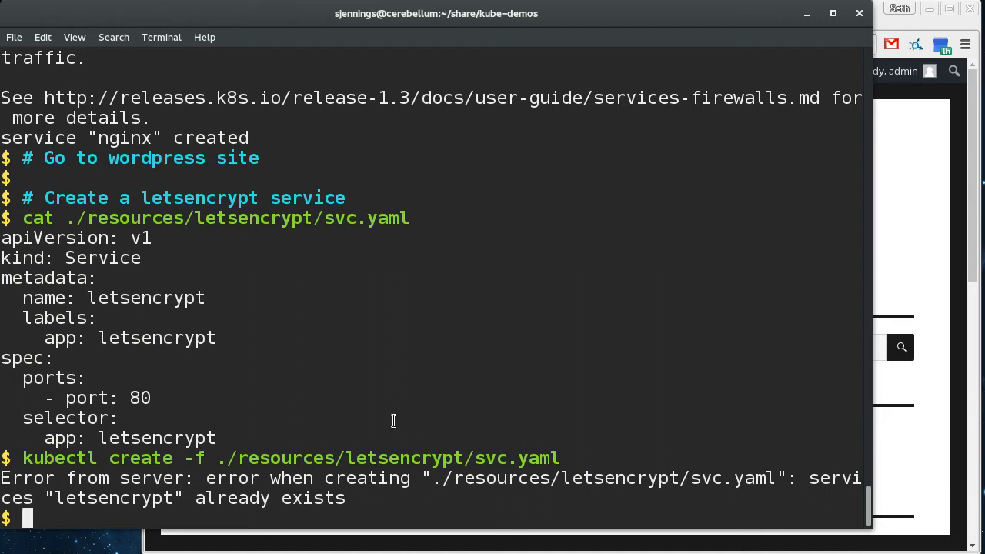
mouse_move(400, 429)
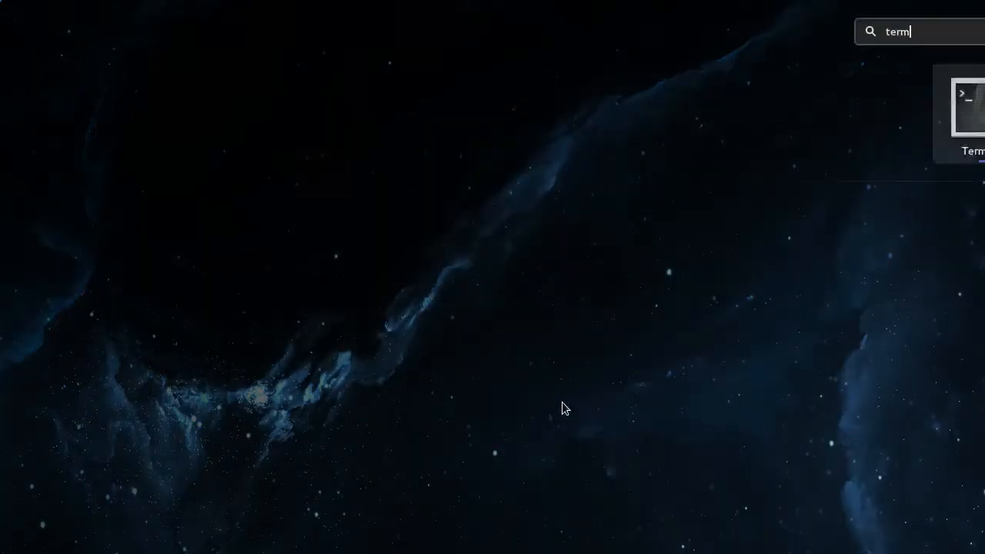
Step: Launch a new Terminal from the Activities search for the kube-nginx-letsencrypt project
left_click(966, 107)
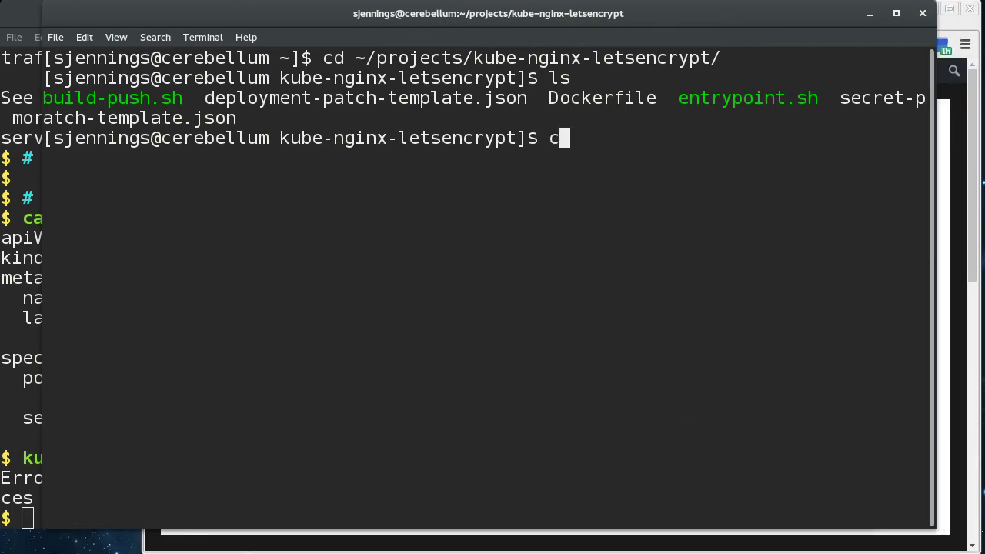
Step: Open entrypoint.sh in vi and select the service account namespace file path
type("vi entrypoint.sh")
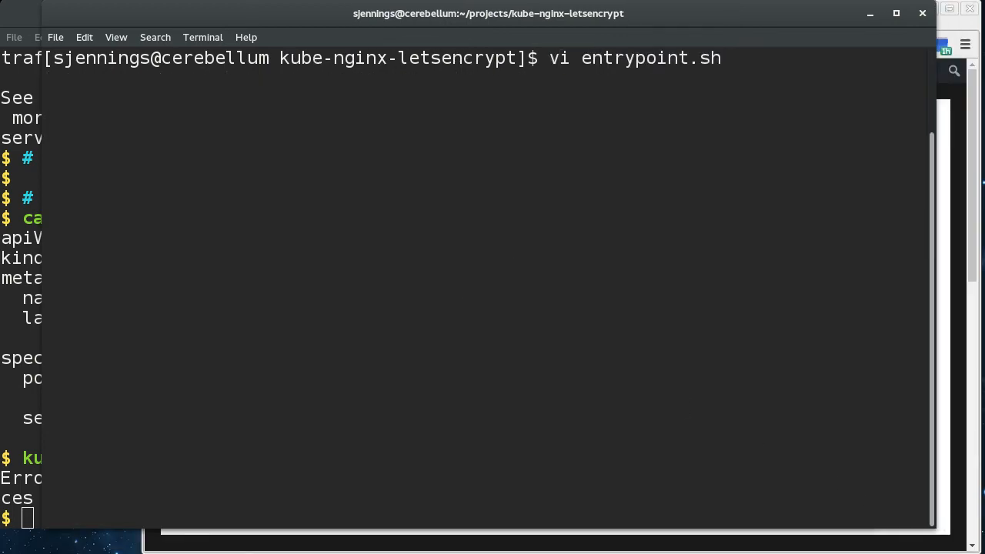
key("Return")
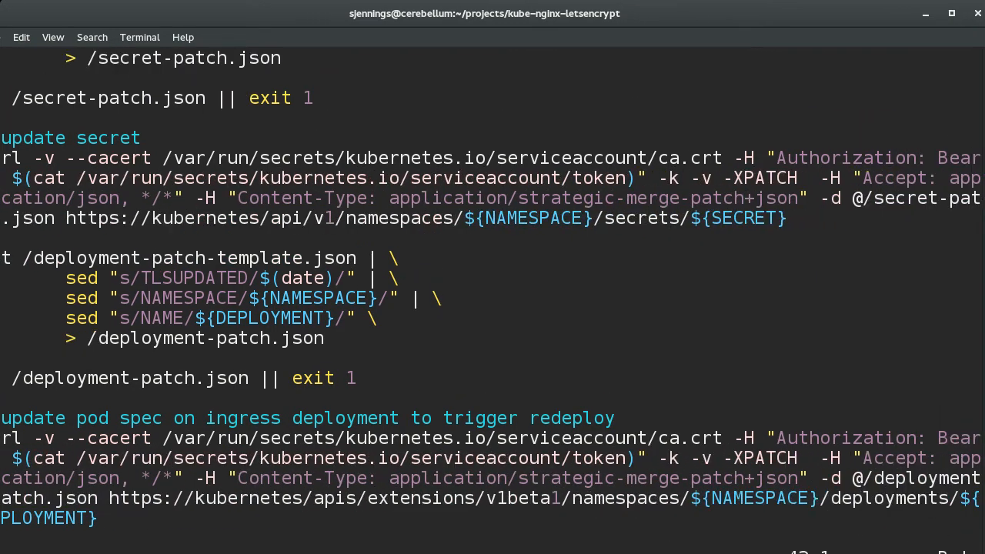
scroll("up", 3)
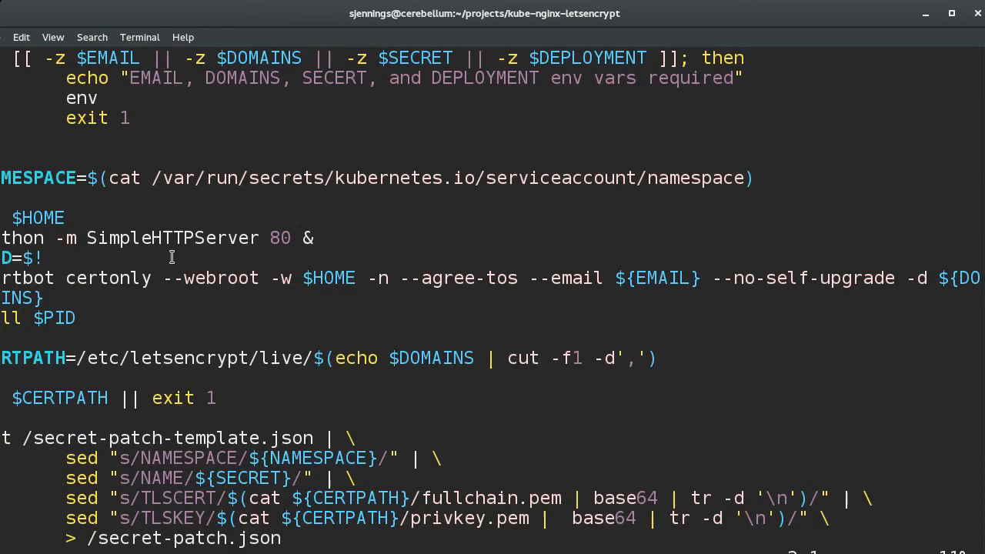
scroll("up", 3)
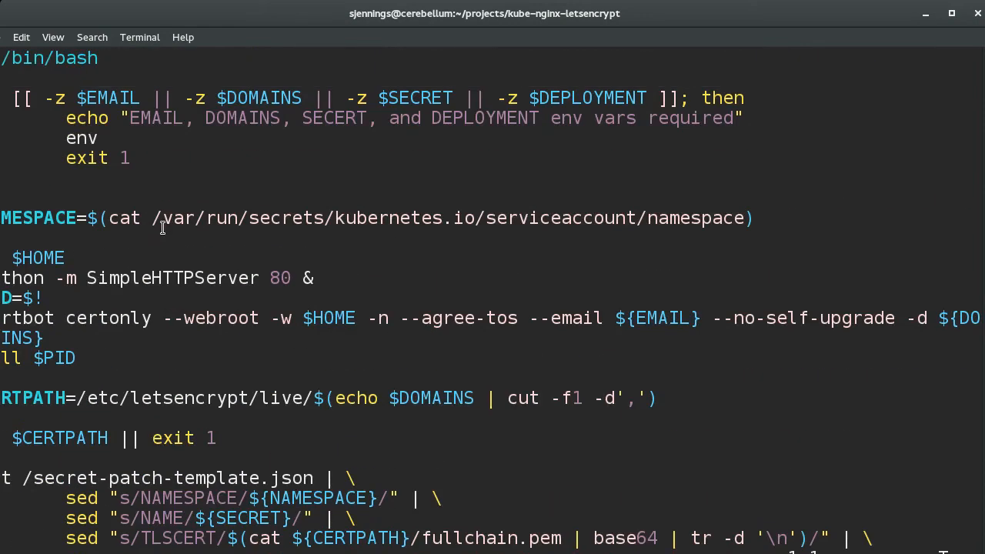
mouse_move(312, 184)
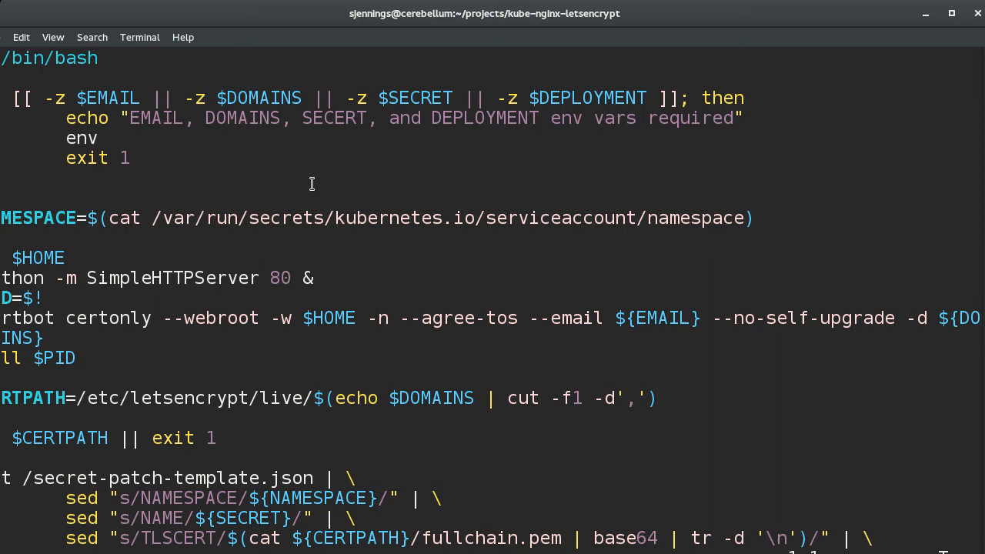
mouse_move(322, 215)
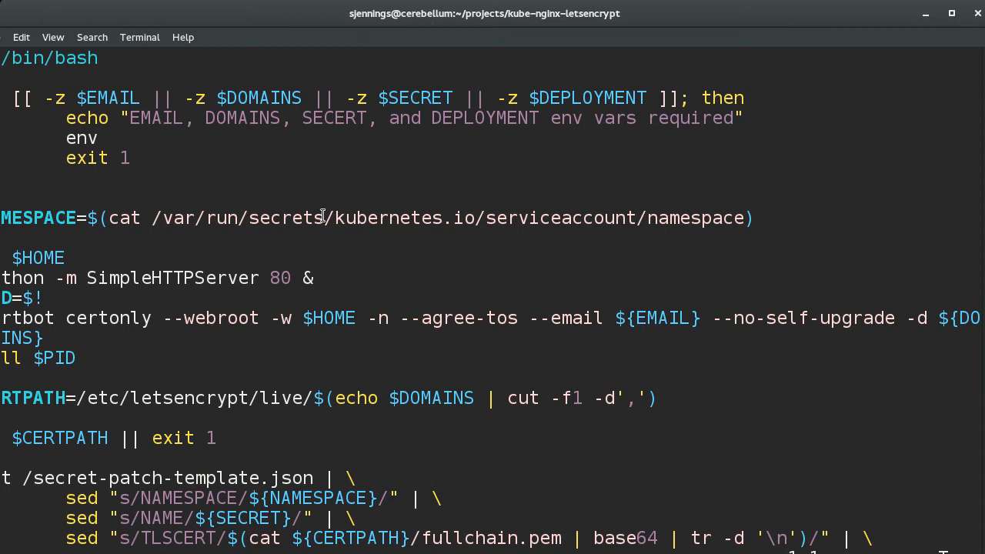
double_click(321, 218)
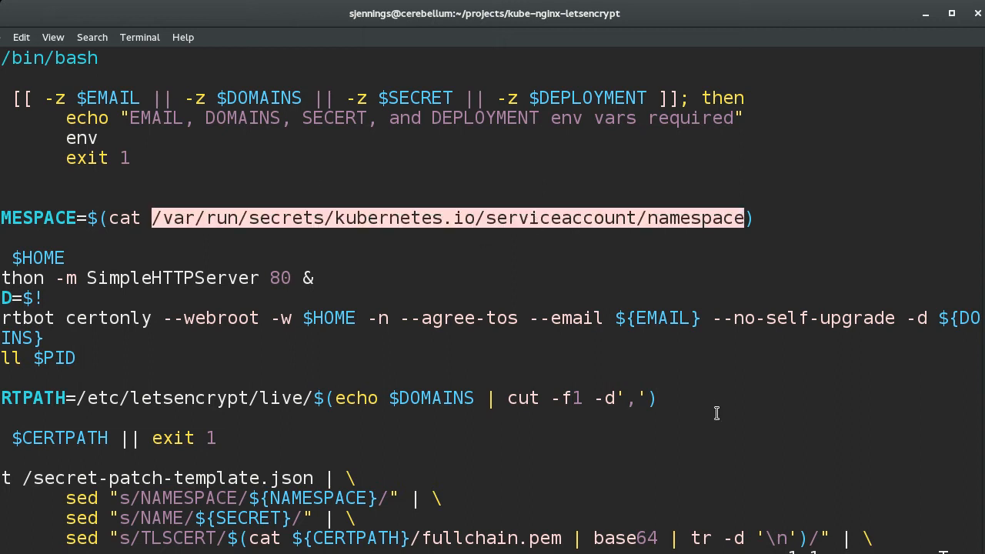
mouse_move(443, 195)
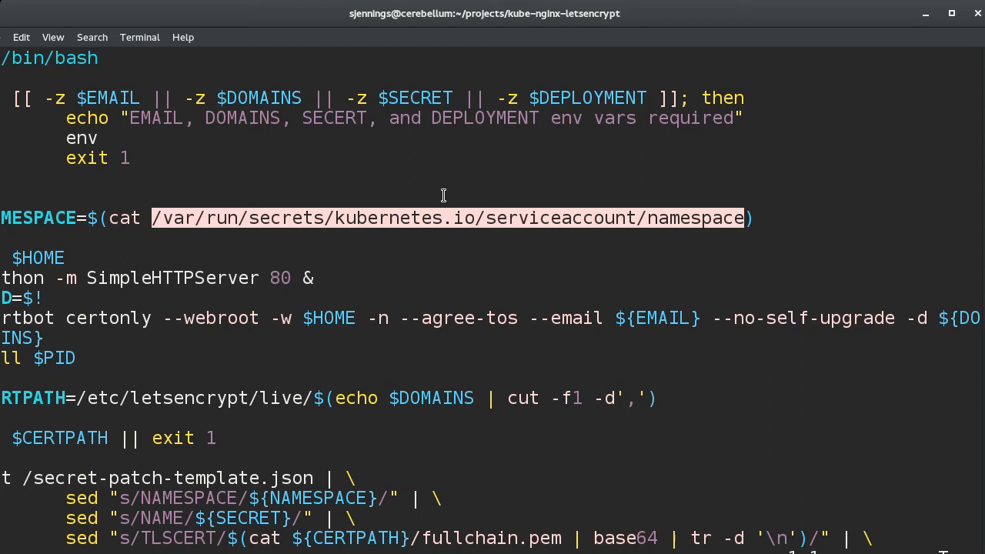
mouse_move(268, 220)
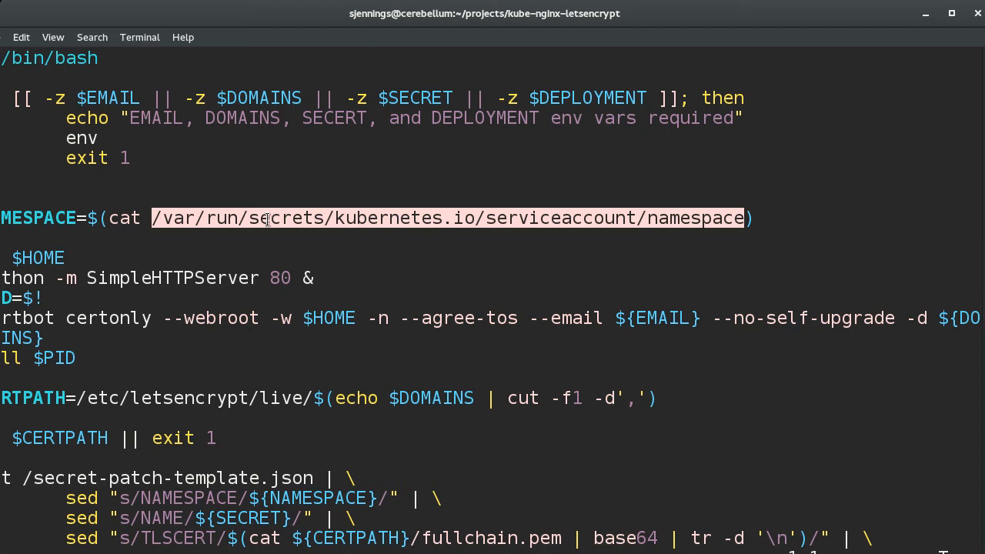
mouse_move(513, 283)
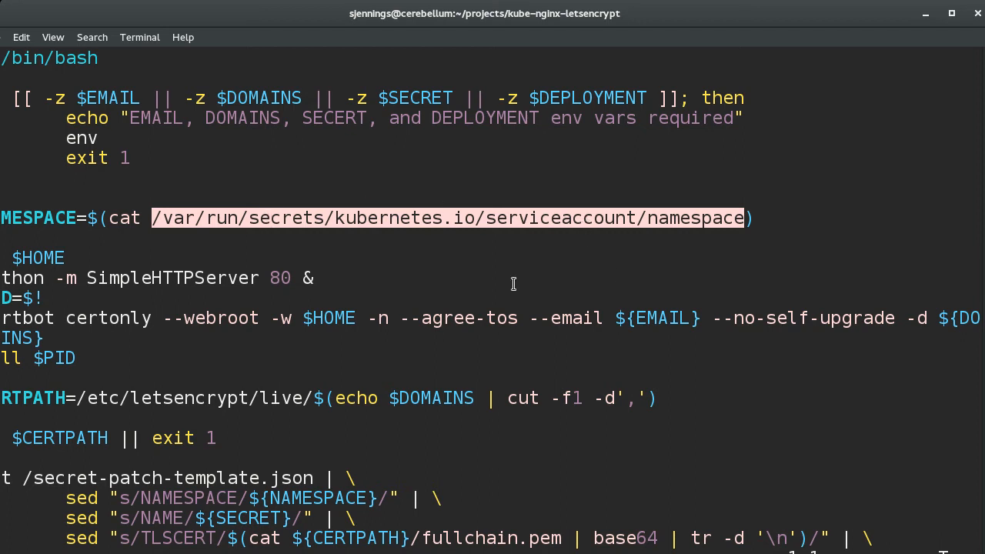
mouse_move(250, 297)
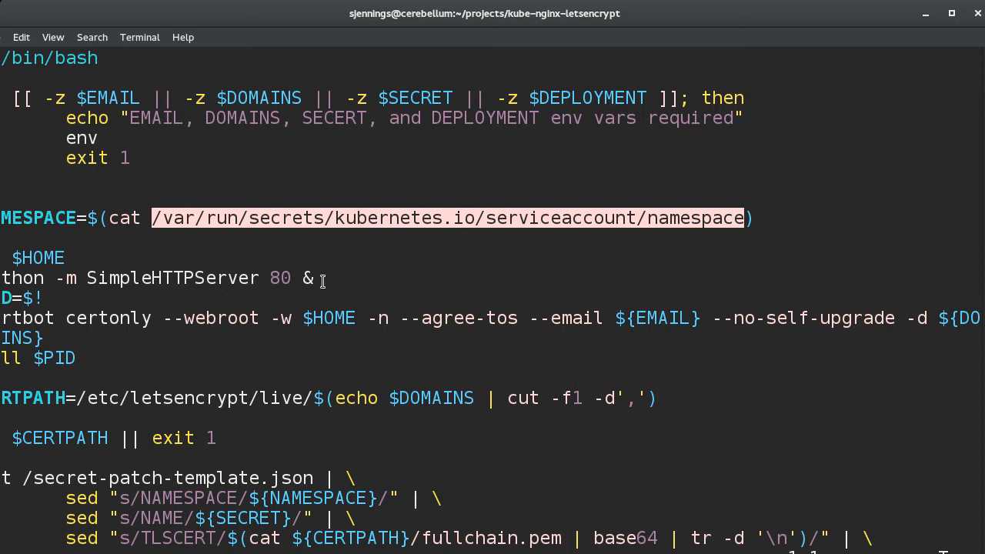
mouse_move(226, 39)
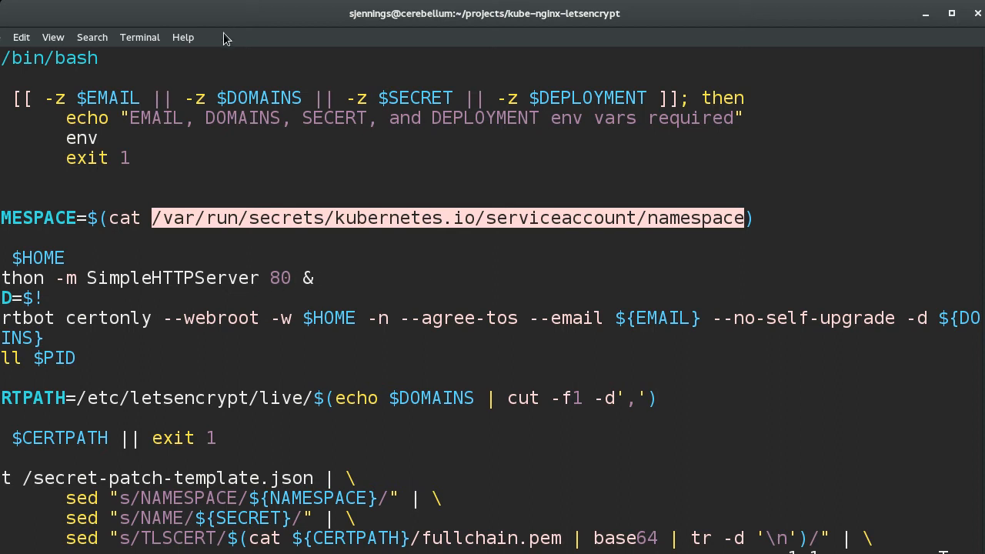
scroll("left", 3)
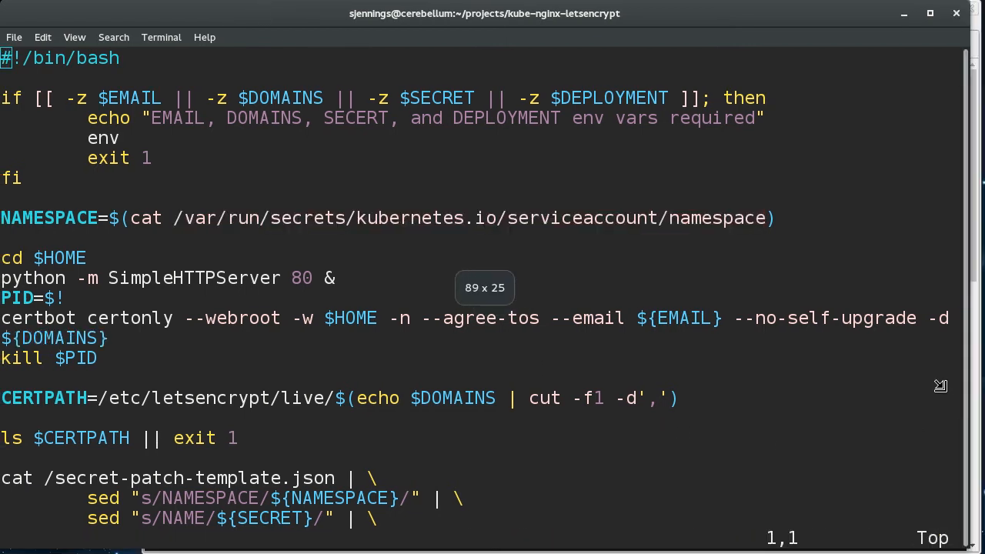
mouse_move(229, 202)
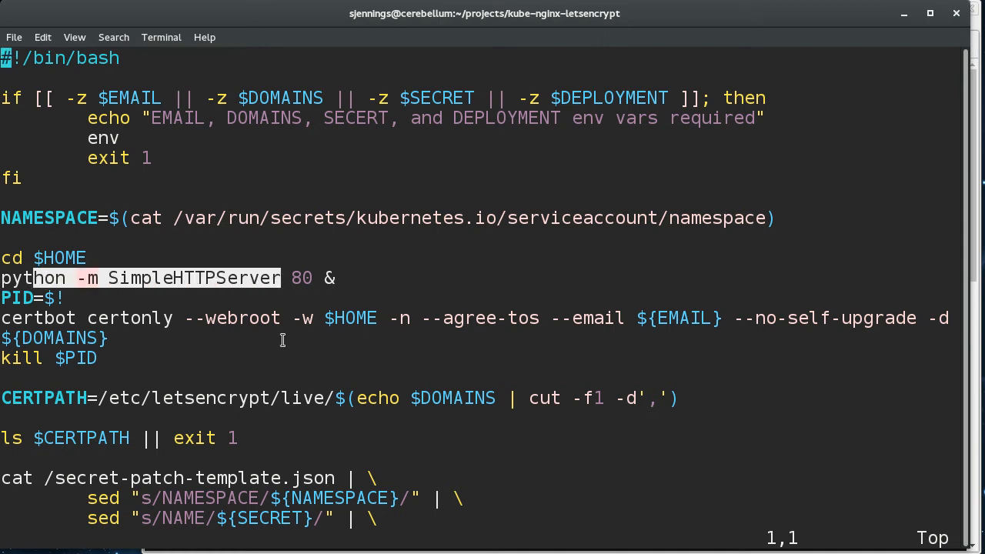
mouse_move(307, 344)
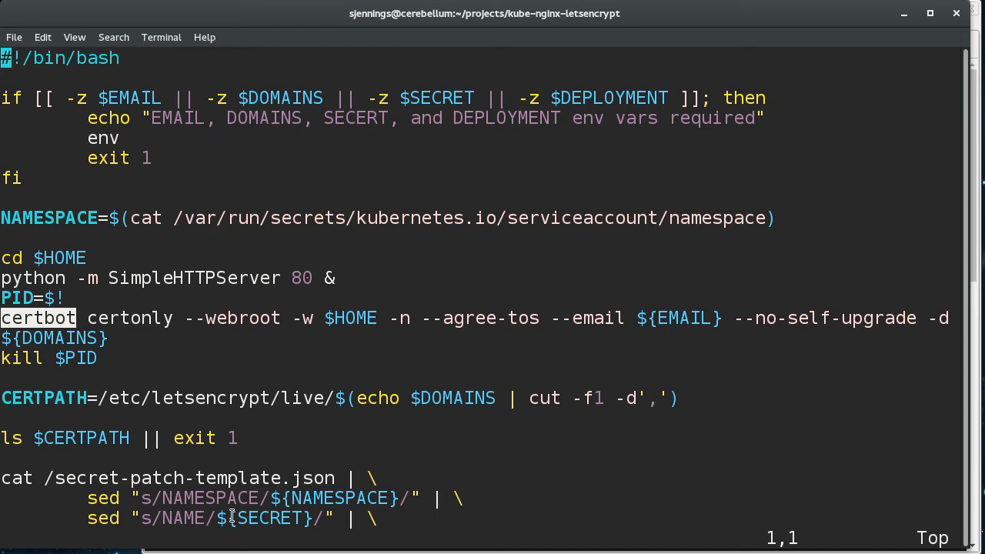
mouse_move(239, 318)
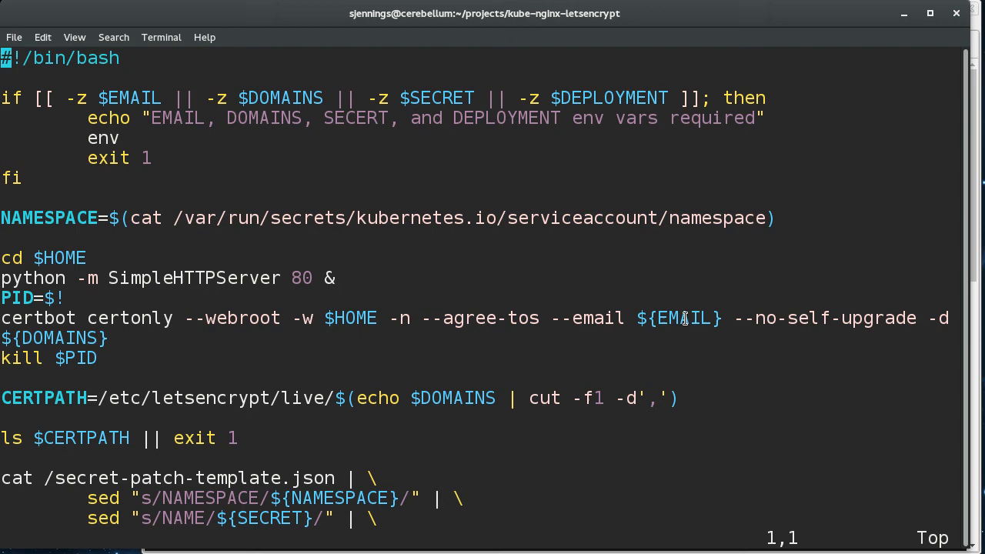
double_click(682, 317)
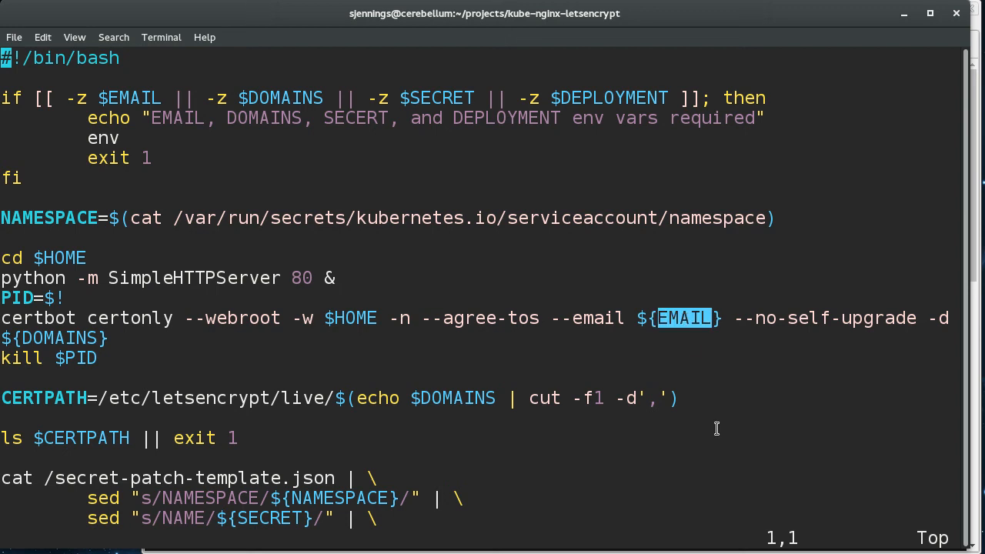
mouse_move(688, 351)
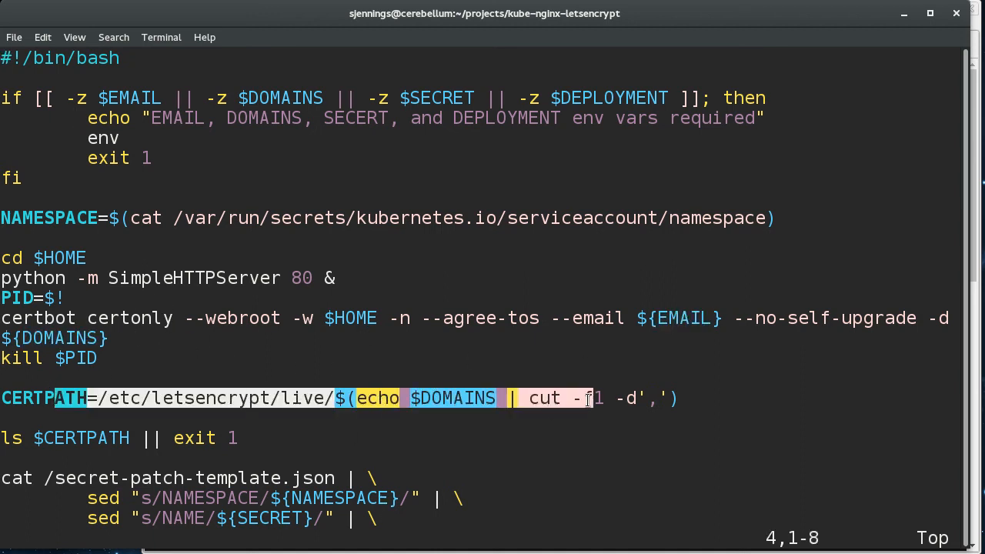
scroll("down", 3)
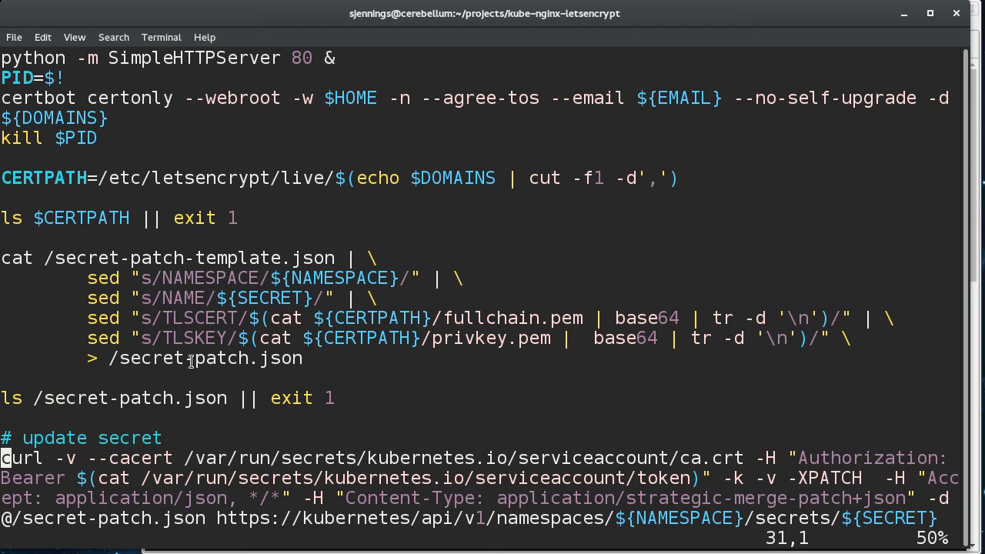
mouse_move(227, 315)
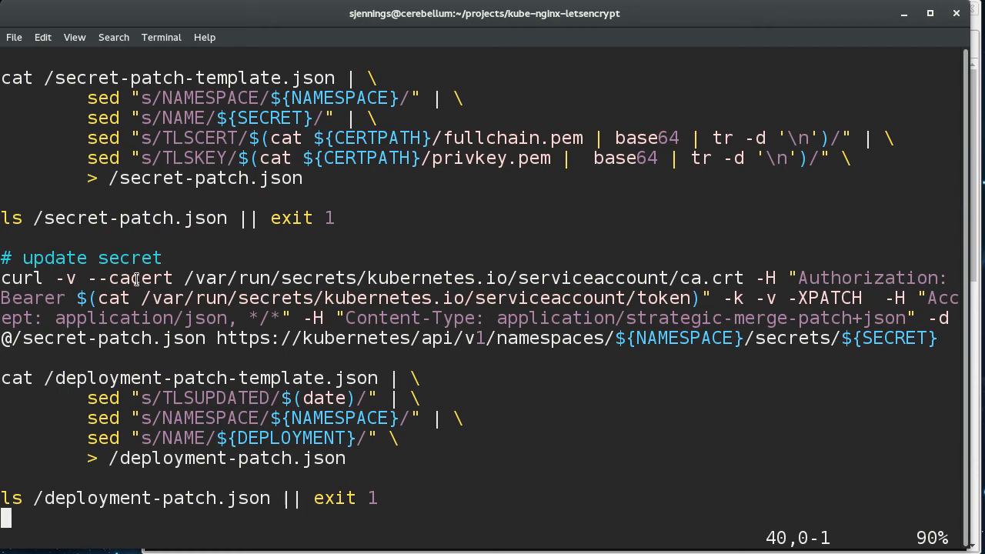
scroll("down", 3)
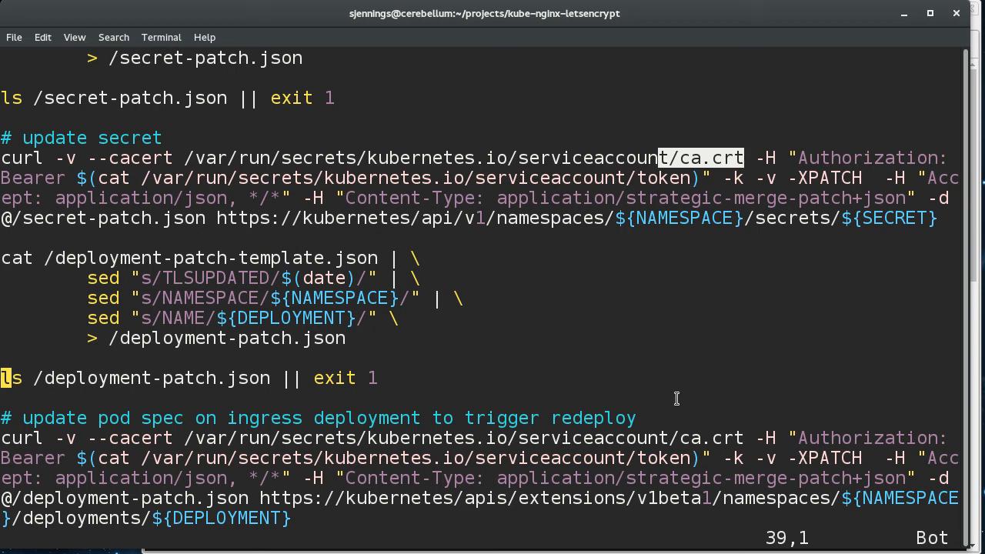
mouse_move(746, 291)
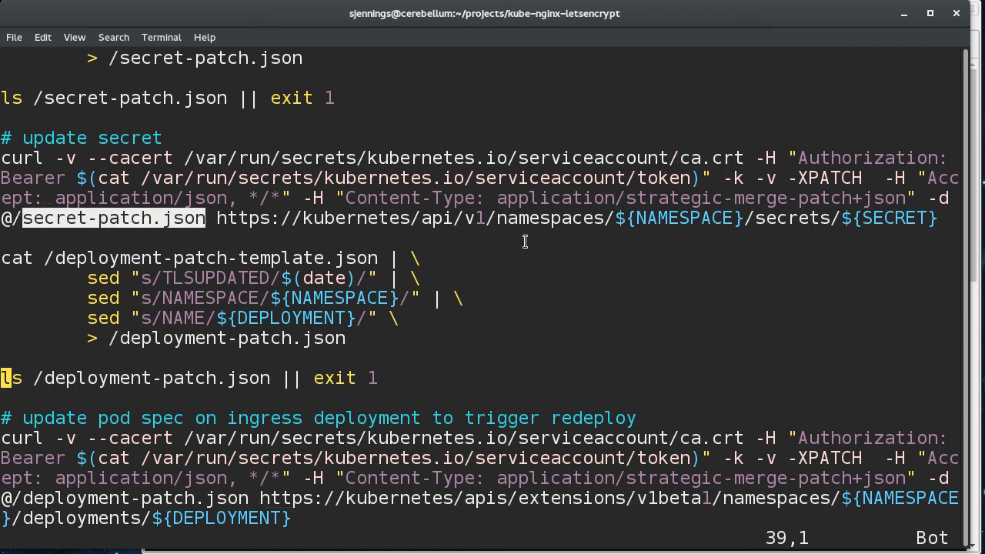
mouse_move(512, 390)
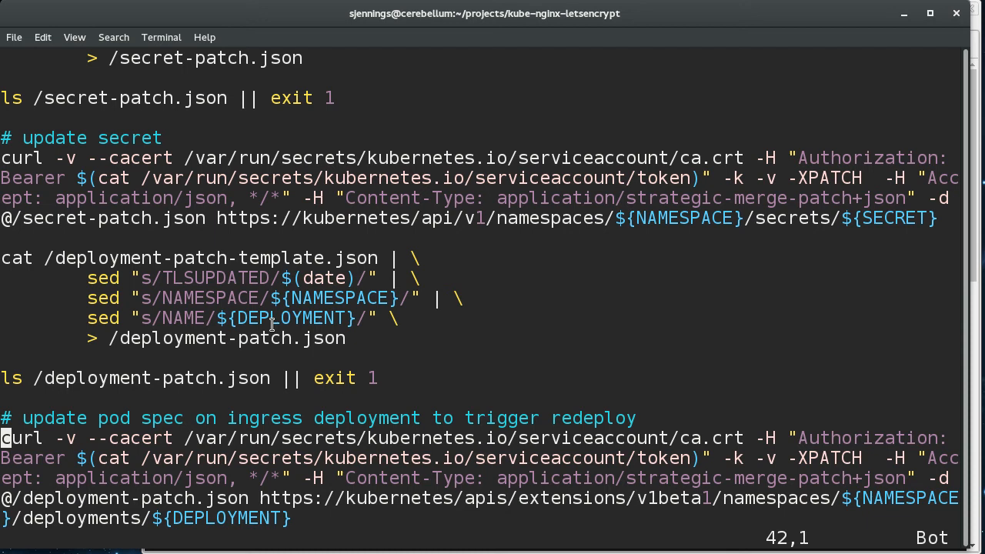
mouse_move(303, 318)
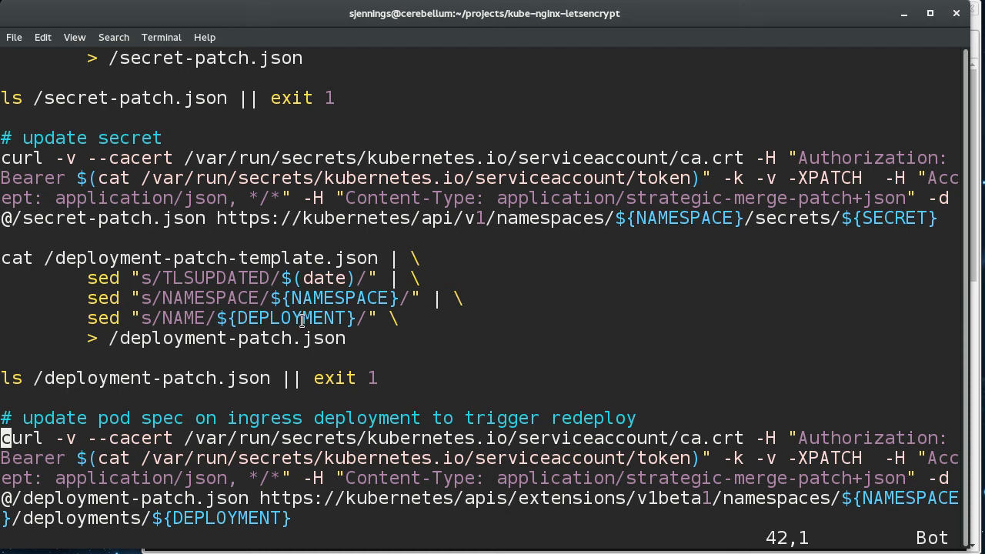
mouse_move(219, 386)
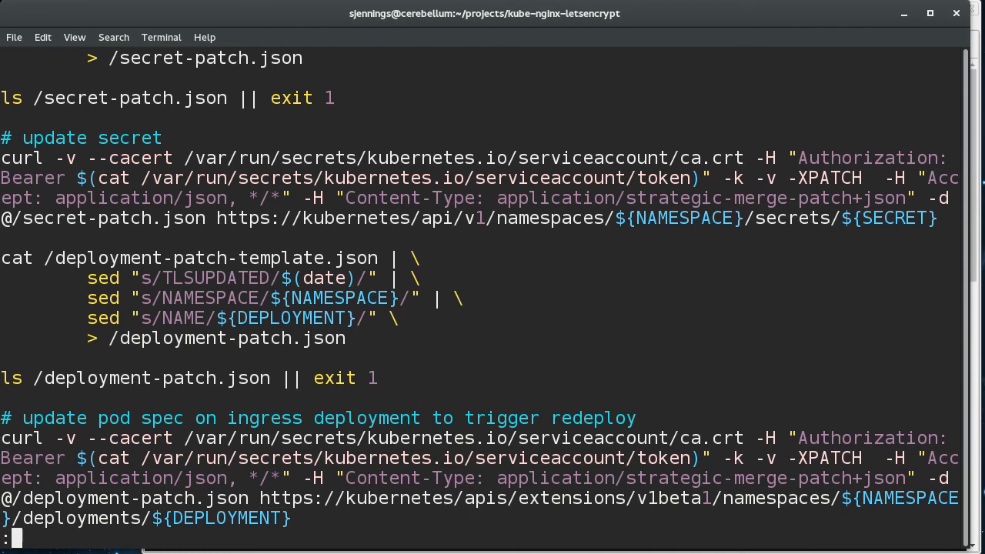
Step: Start vi and highlight the TLSUPDATED placeholder in the deployment patch template
type("vi")
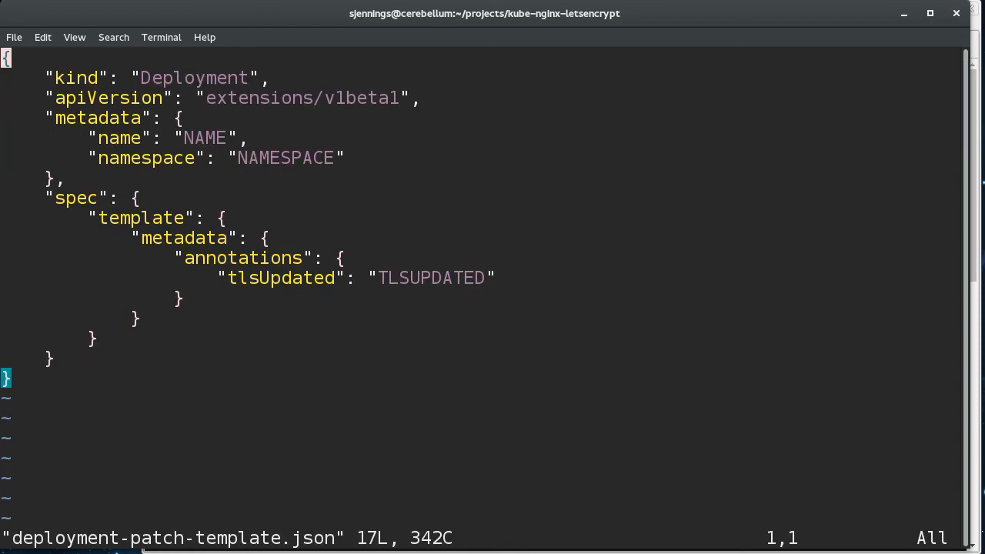
double_click(280, 278)
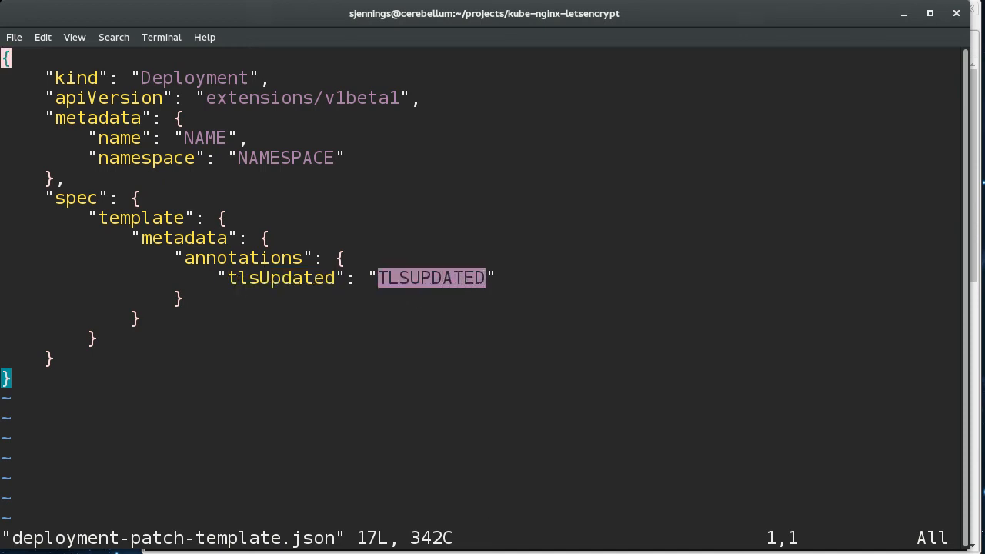
mouse_move(300, 270)
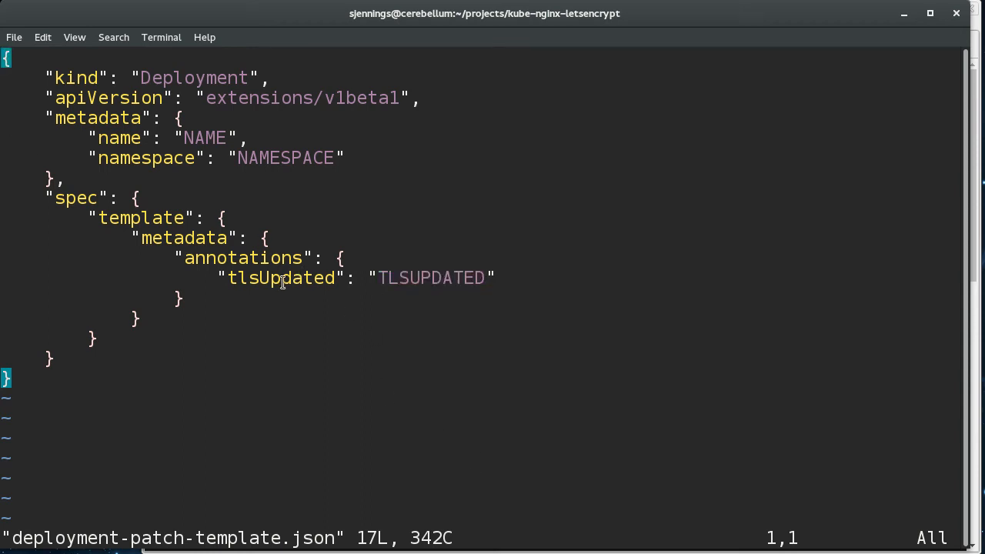
mouse_move(286, 229)
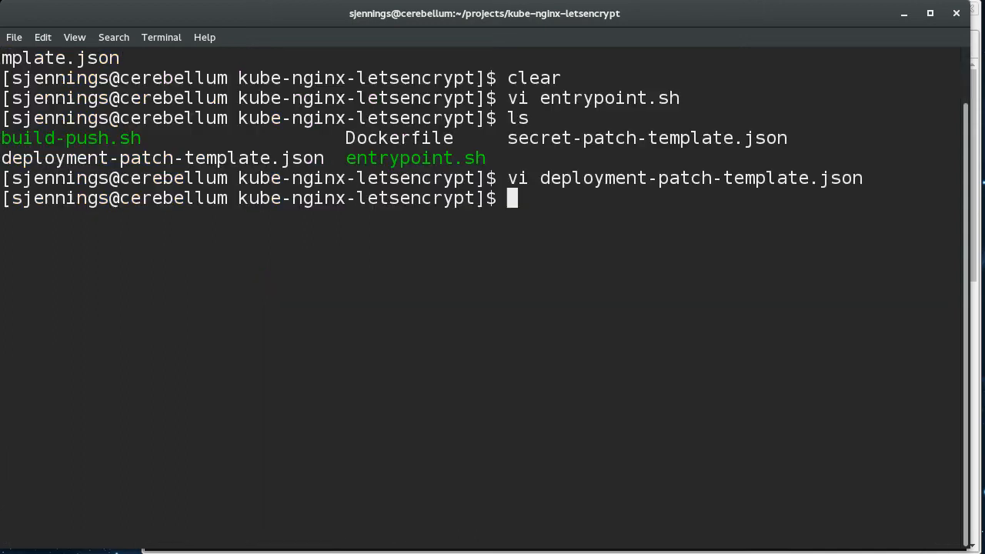
mouse_move(360, 256)
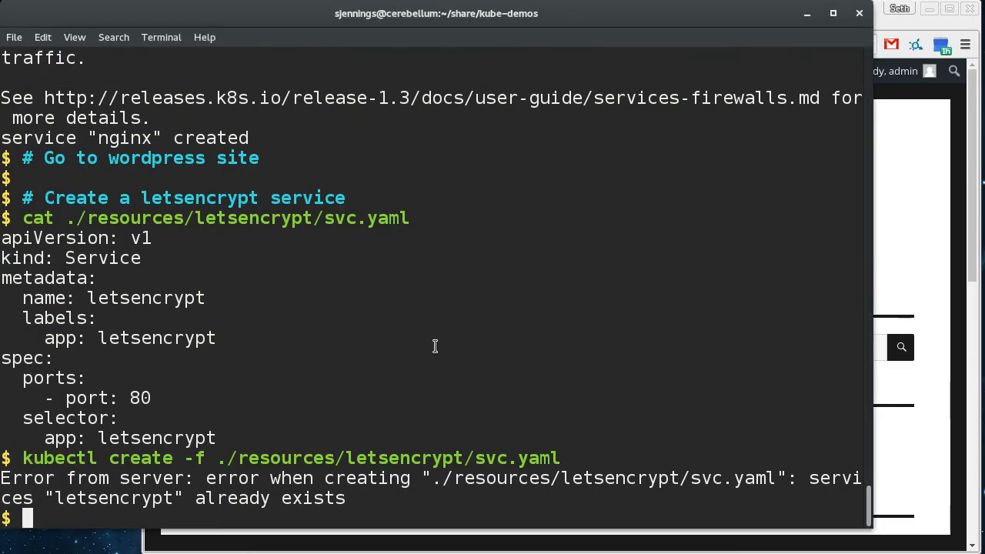
Step: Create the letsencrypt job from the ./resources/letsencrypt/ job manifest
type("cat ./resources/letsencrypt/")
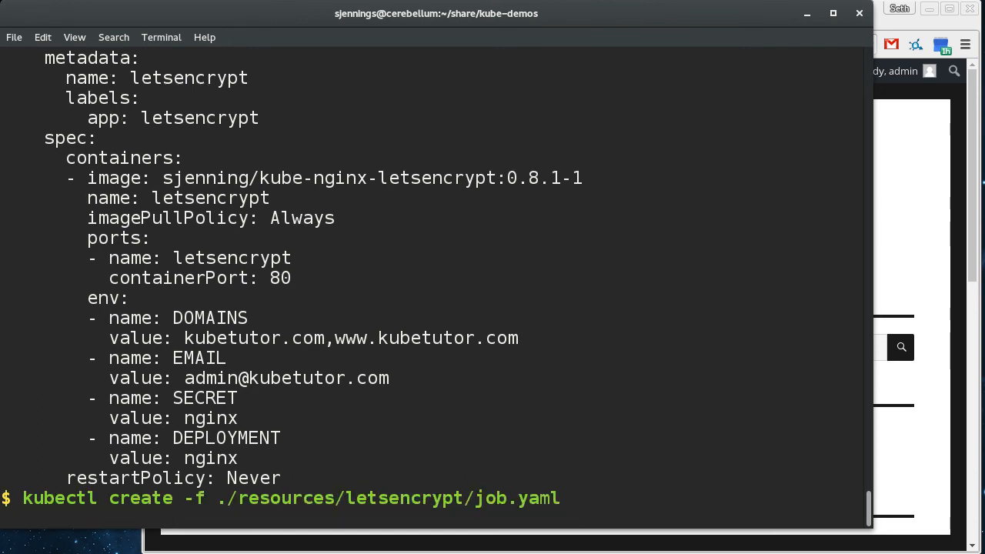
key("Return")
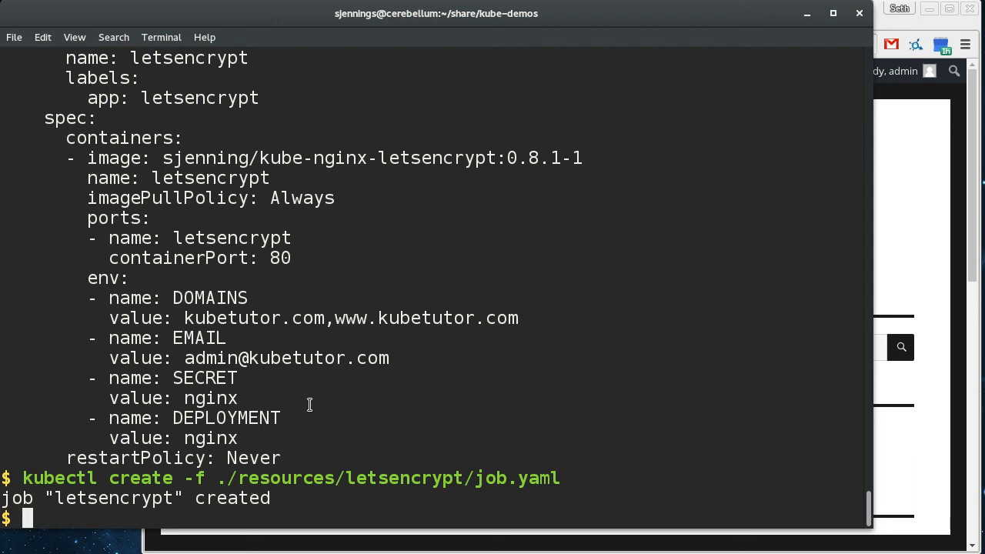
mouse_move(216, 298)
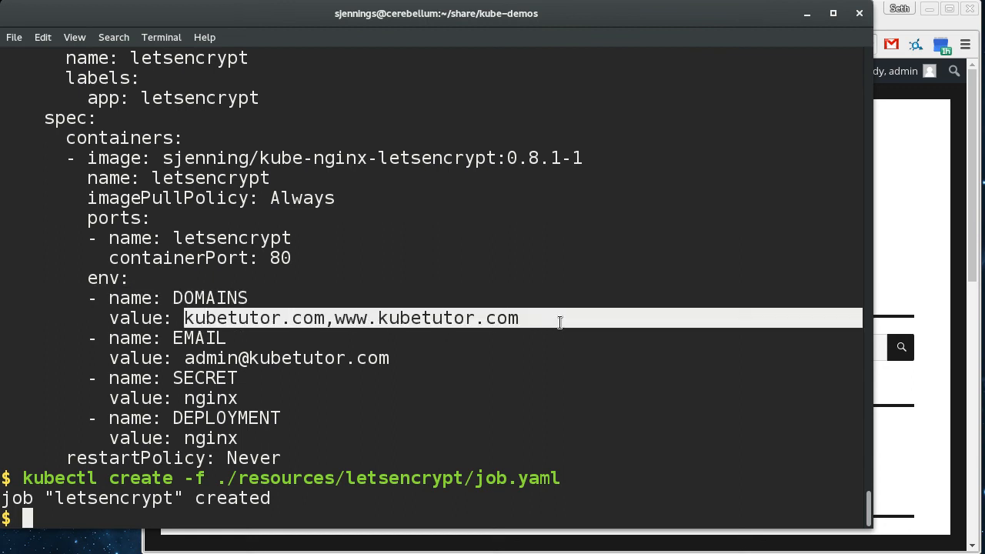
mouse_move(336, 364)
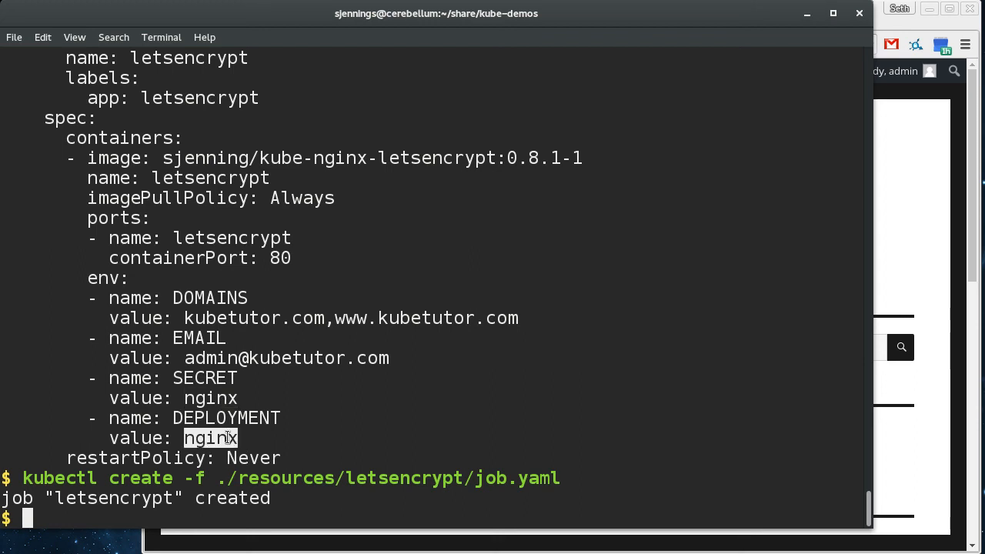
mouse_move(244, 461)
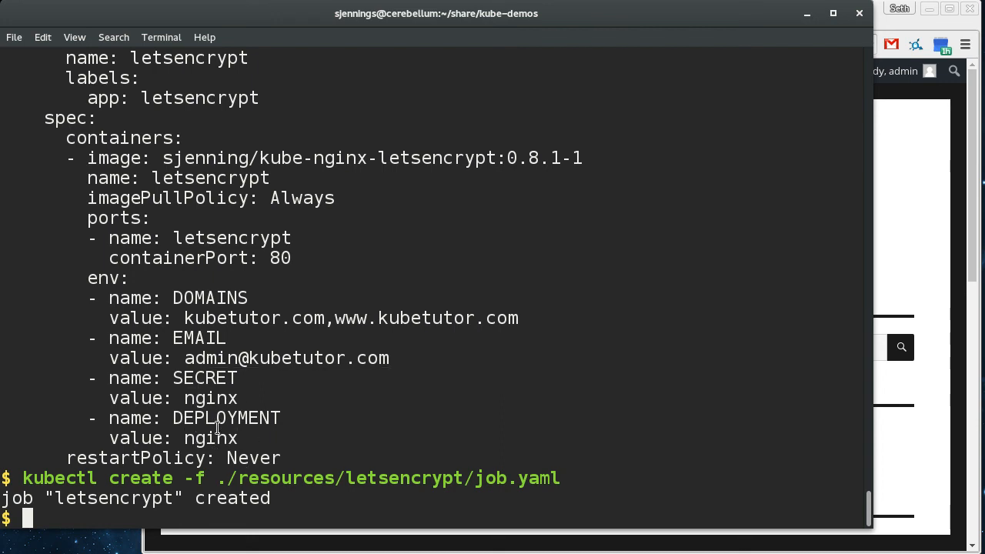
mouse_move(331, 331)
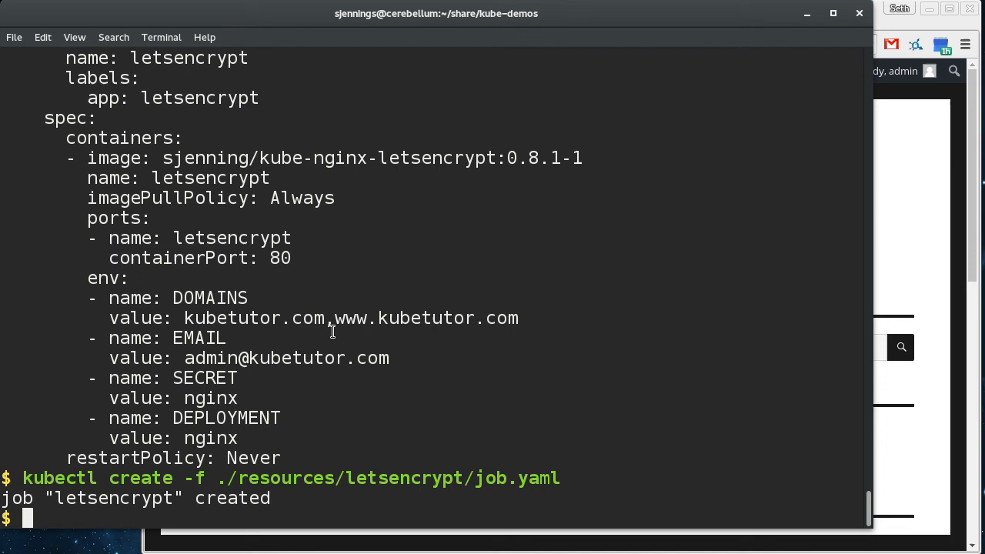
mouse_move(247, 437)
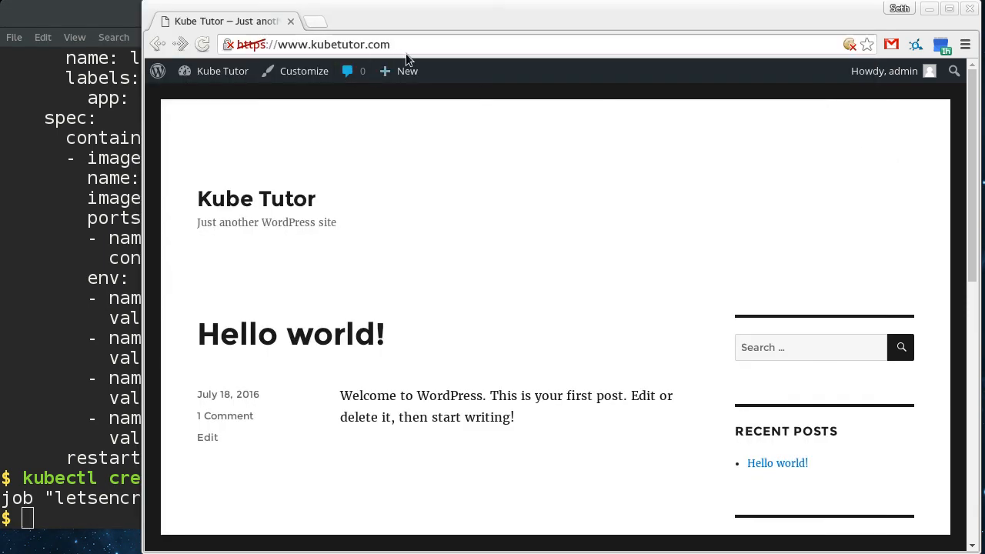
left_click(308, 44)
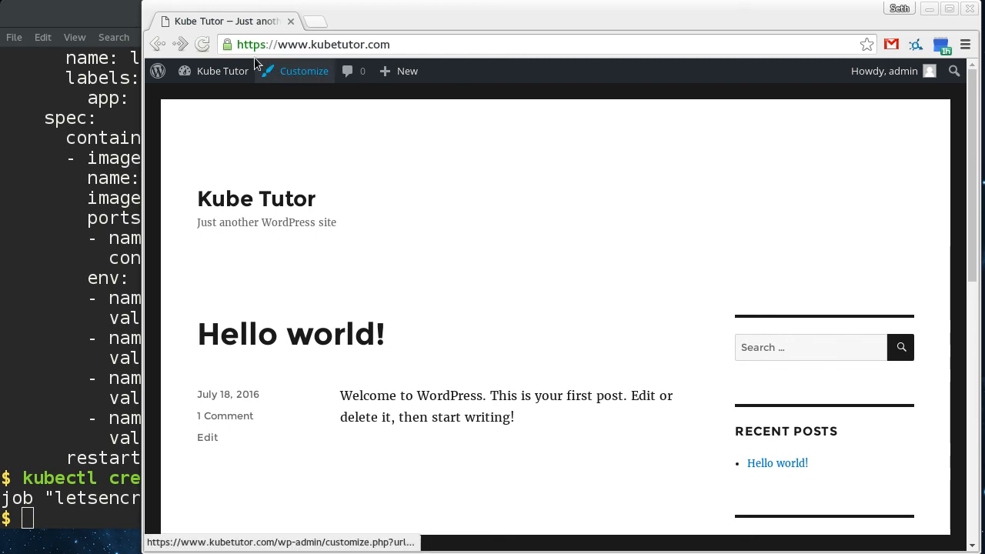
left_click(227, 44)
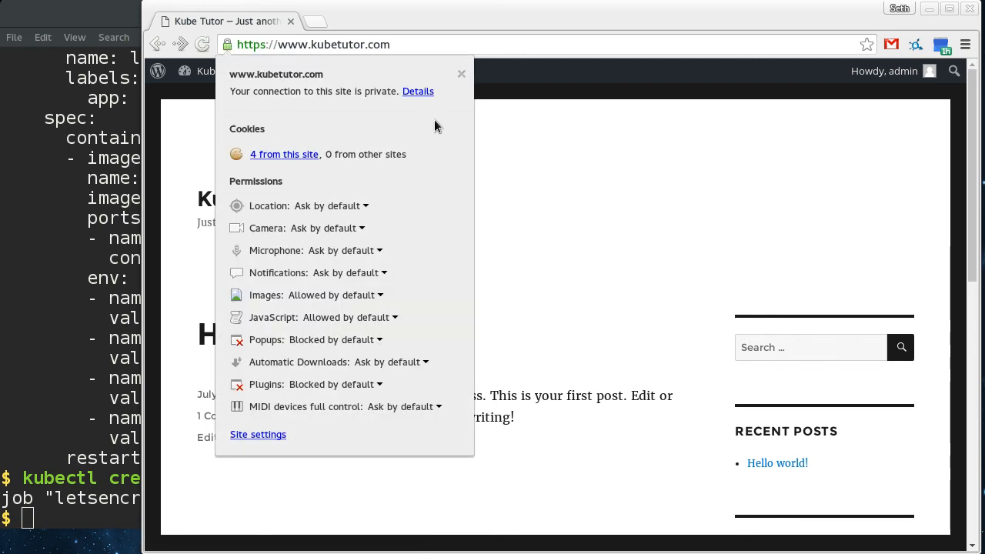
left_click(418, 91)
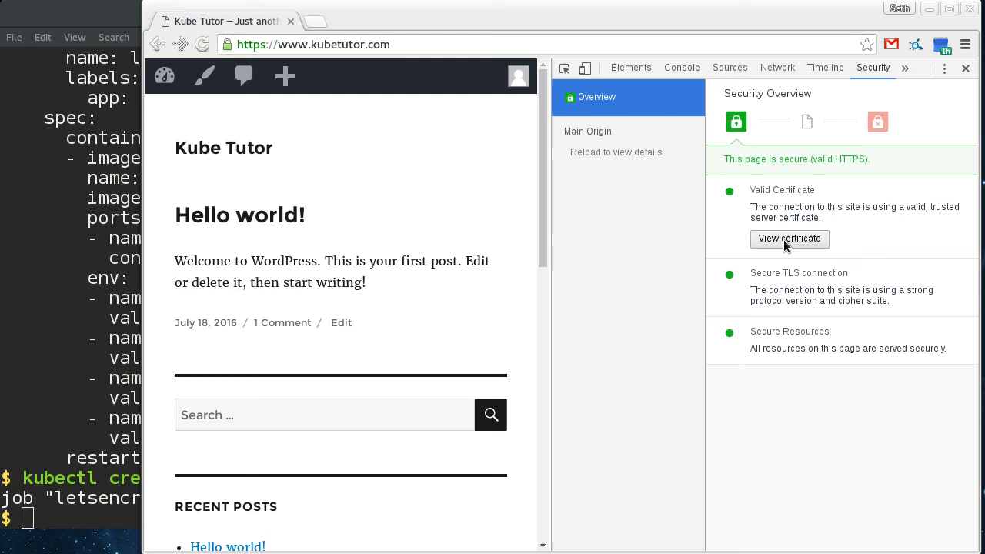
left_click(788, 239)
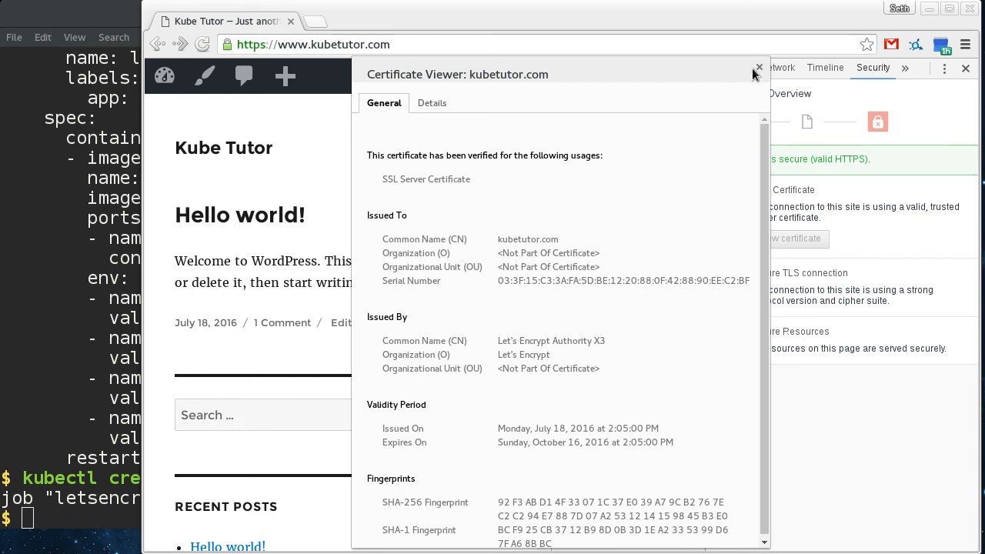
mouse_move(759, 69)
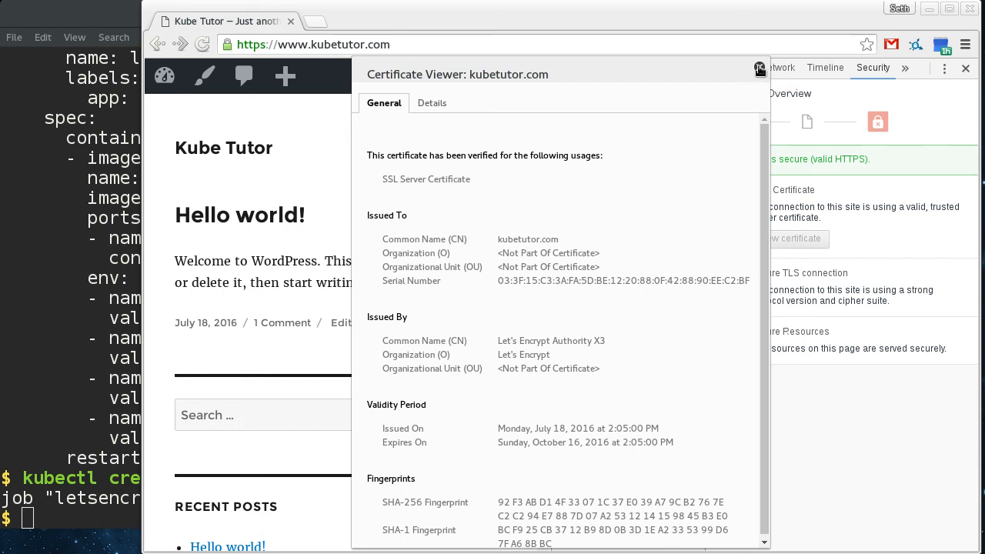